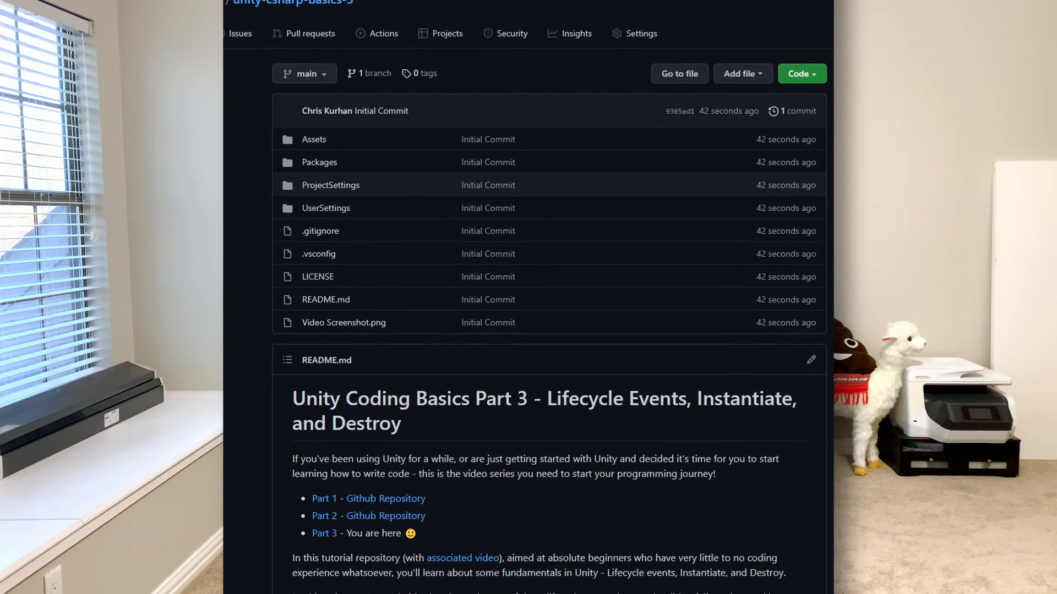
Step: Scroll down through the reference material, then return to the Unity project
{"action": "scroll", "scroll_direction": "down", "scroll_amount": 3}
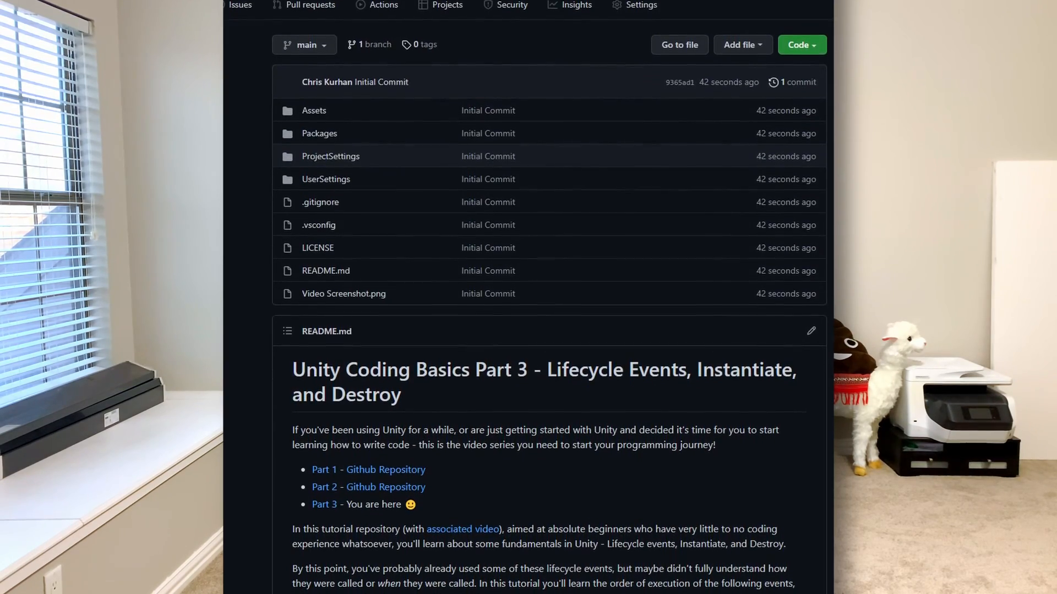
{"action": "scroll", "scroll_direction": "down", "scroll_amount": 3}
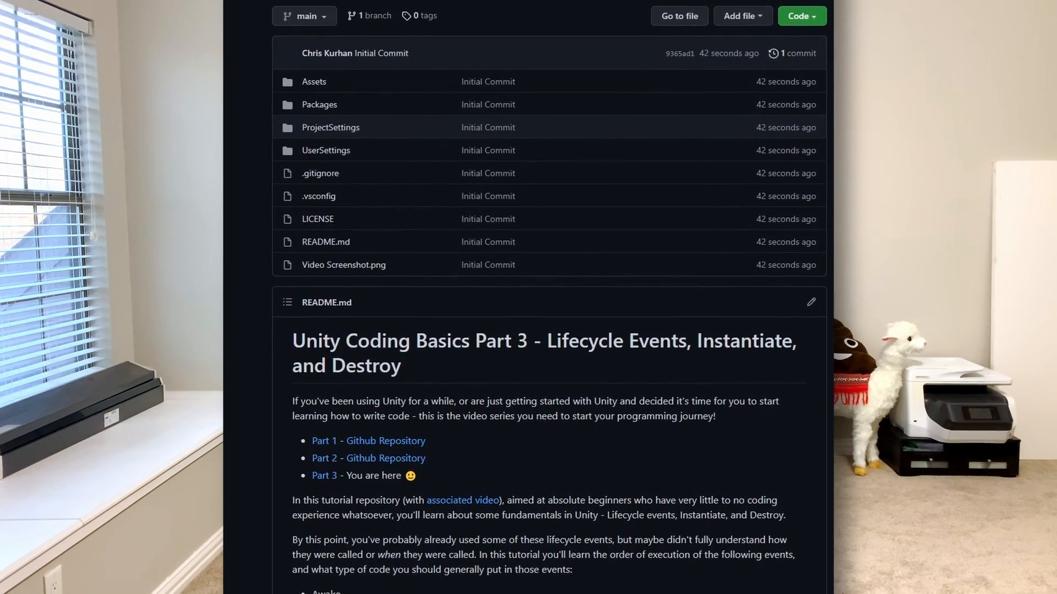
{"action": "scroll", "scroll_direction": "down", "scroll_amount": 3}
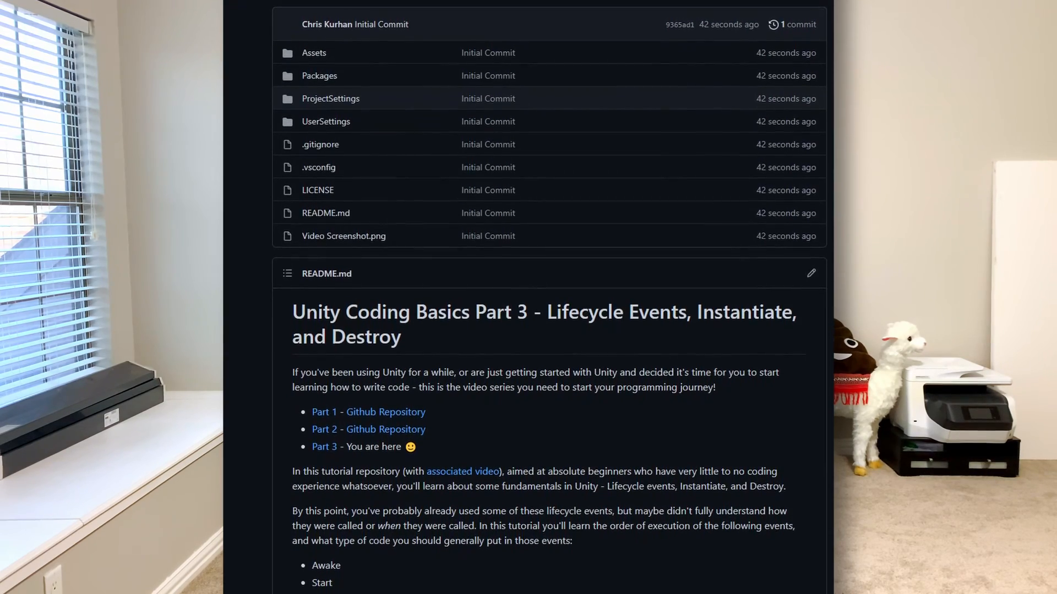
{"action": "scroll", "scroll_direction": "down", "scroll_amount": 3}
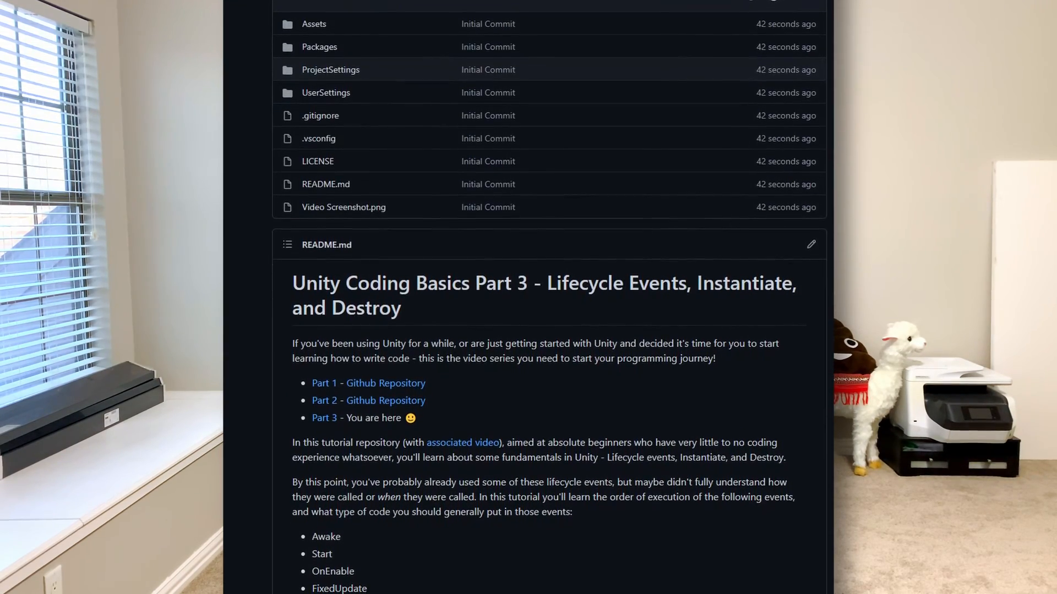
{"action": "scroll", "scroll_direction": "down", "scroll_amount": 3}
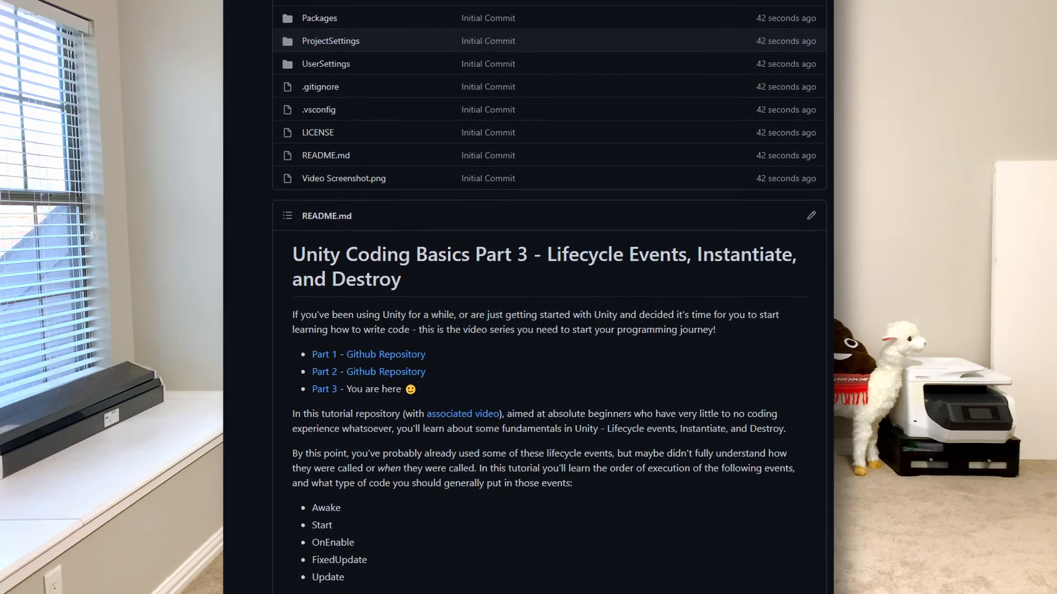
{"action": "scroll", "scroll_direction": "down", "scroll_amount": 3}
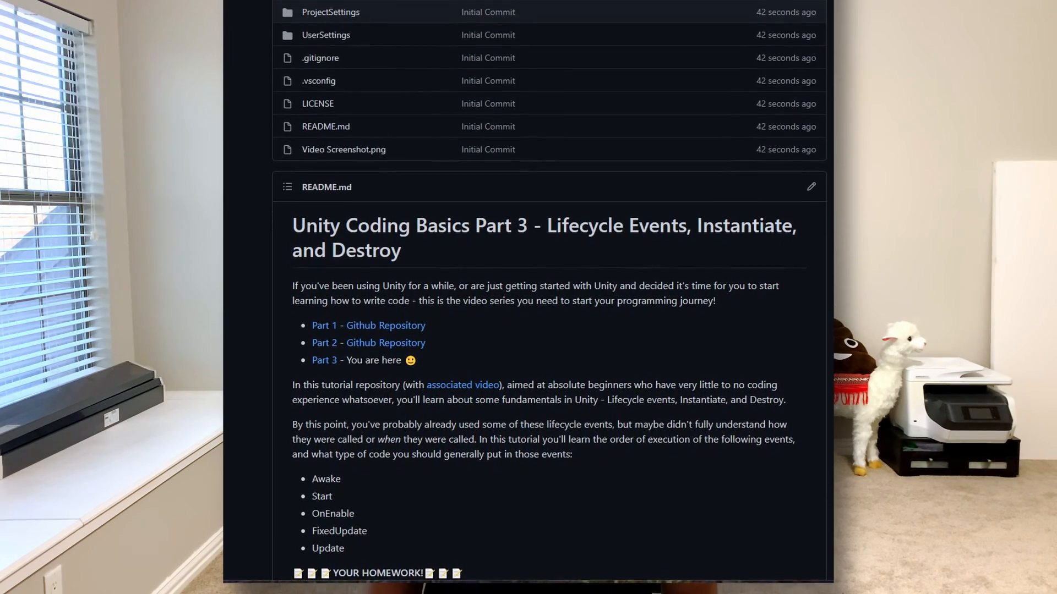
{"action": "scroll", "scroll_direction": "down", "scroll_amount": 3}
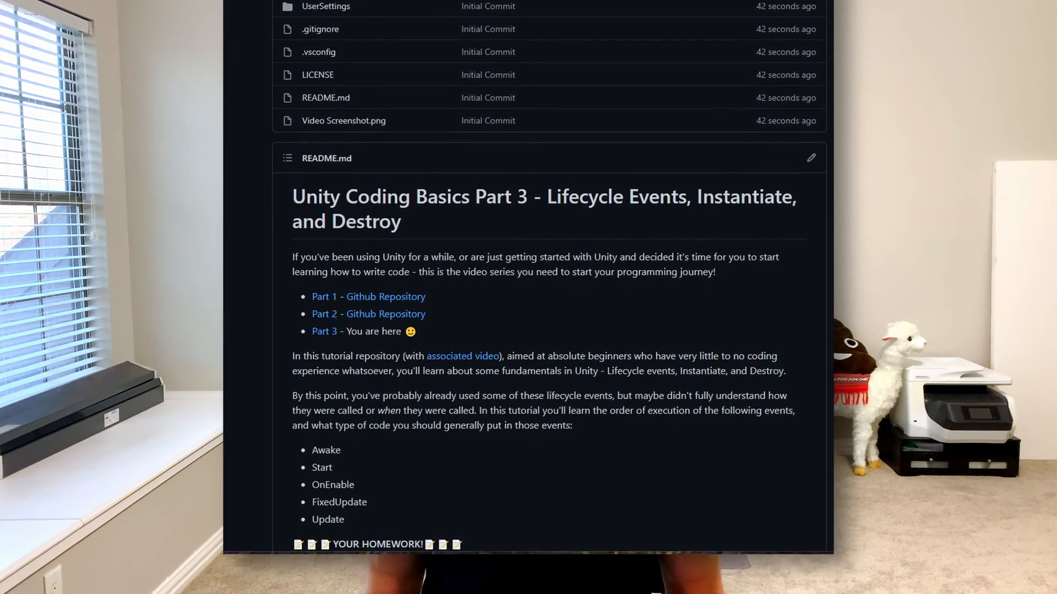
{"action": "scroll", "scroll_direction": "down", "scroll_amount": 3}
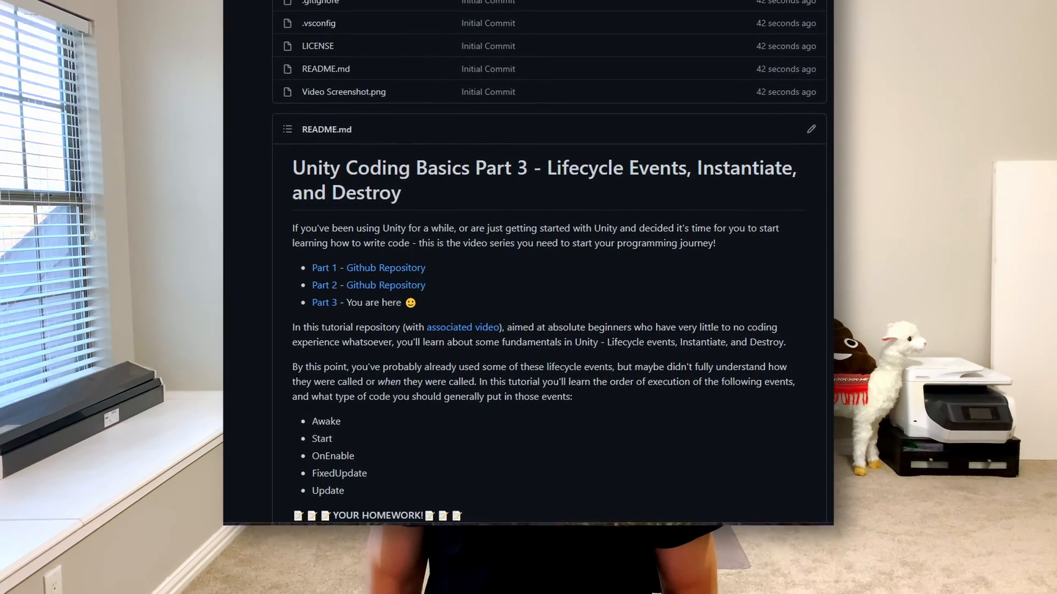
{"action": "left_click", "coordinate": [110, 585]}
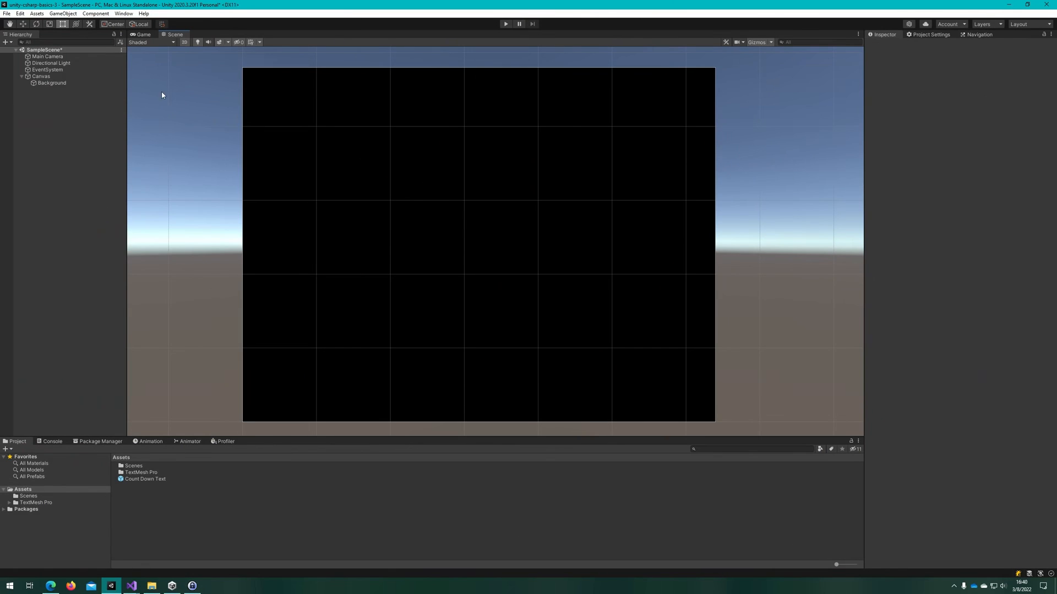
Step: Create a C# script named AutoDestroyText and open it in Visual Studio
{"action": "left_click", "coordinate": [41, 75]}
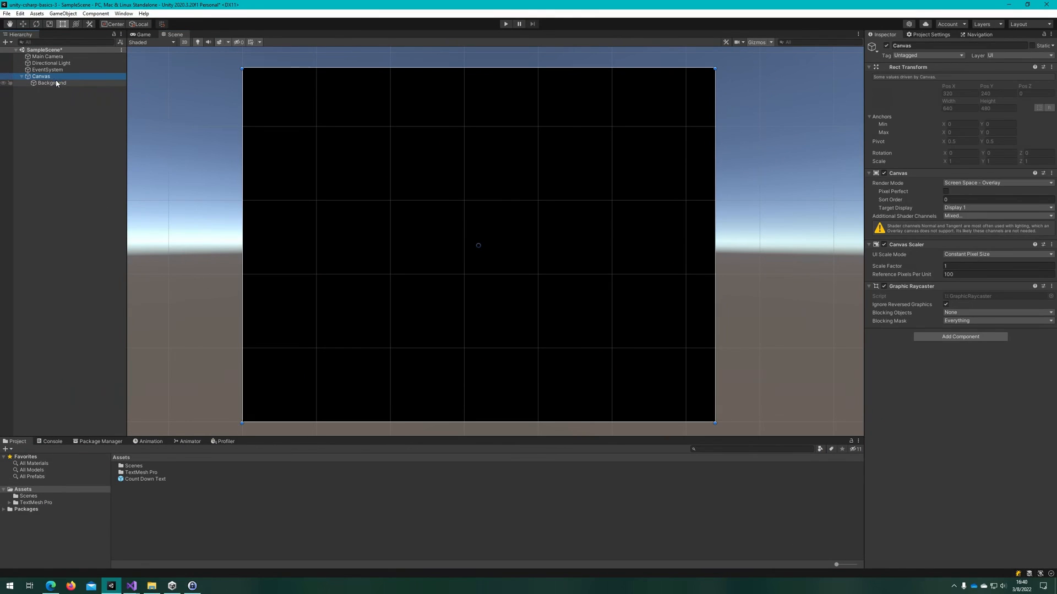
{"action": "left_click", "coordinate": [51, 82]}
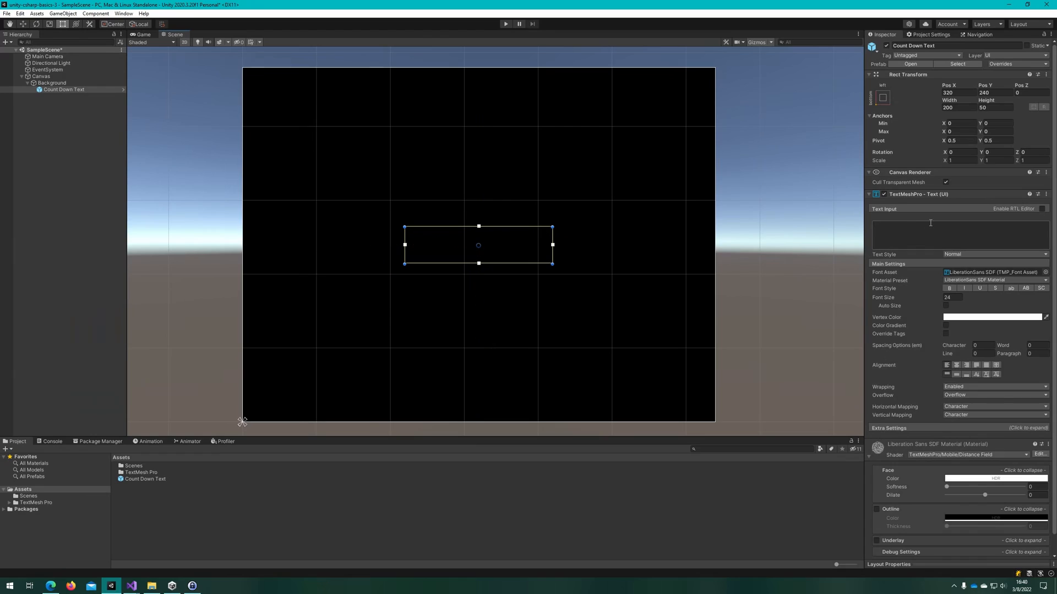
{"action": "type", "text": "10.00"}
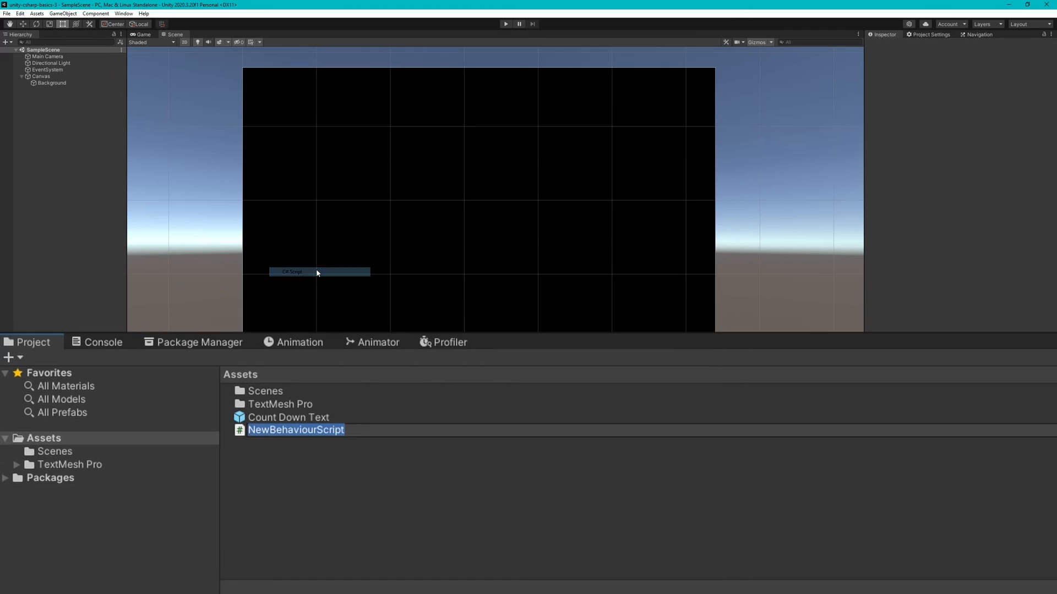
{"action": "type", "text": "AutoDestroyText"}
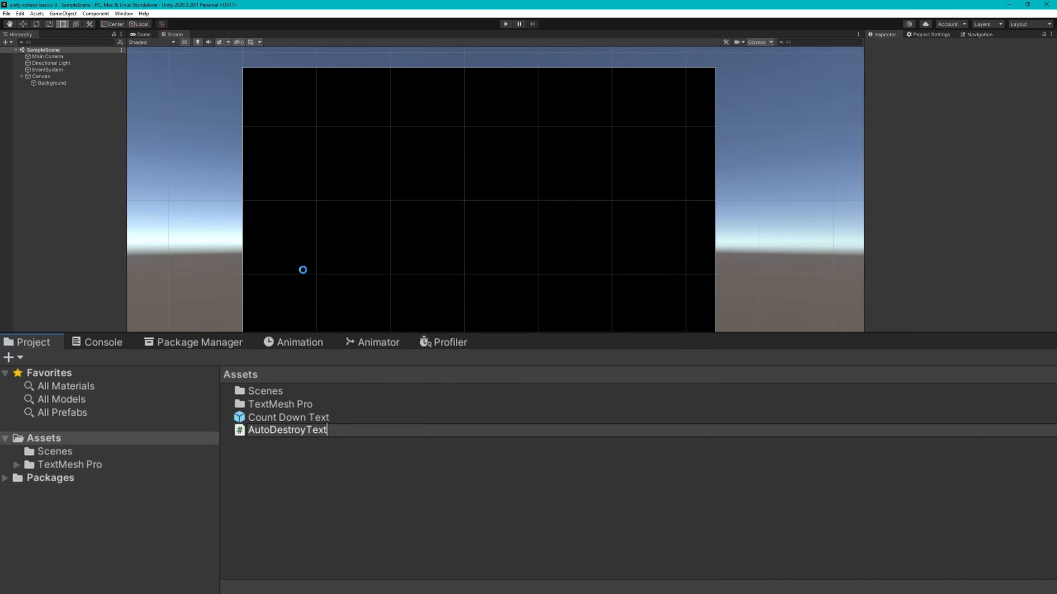
{"action": "double_click", "coordinate": [288, 429]}
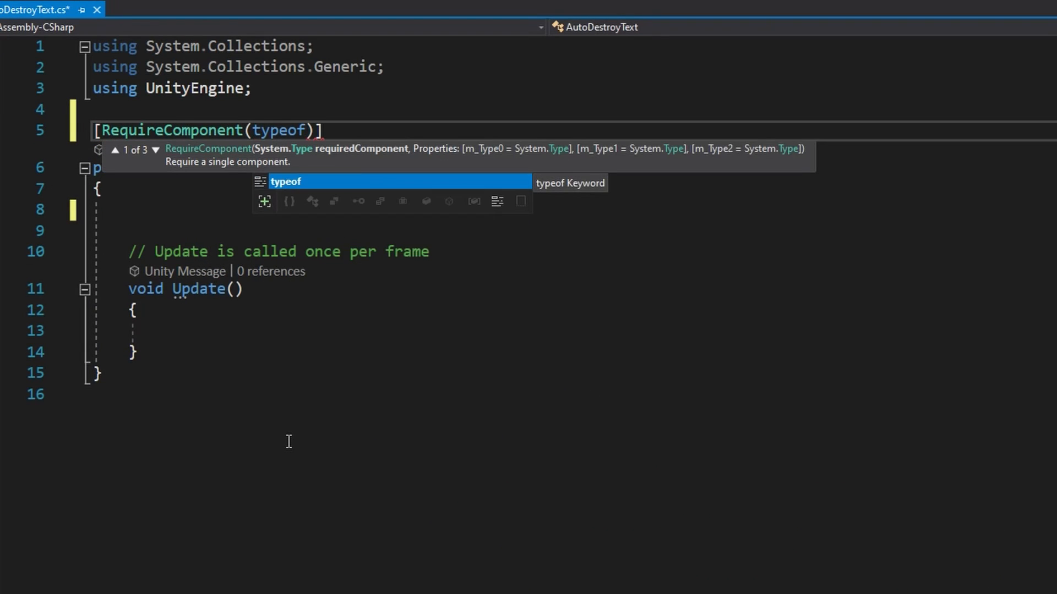
Step: Require TextMeshProUGUI on the script, then confirm Unity blocks removing it from Count Down Text
{"action": "type", "text": "TextMeshProUGUI)"}
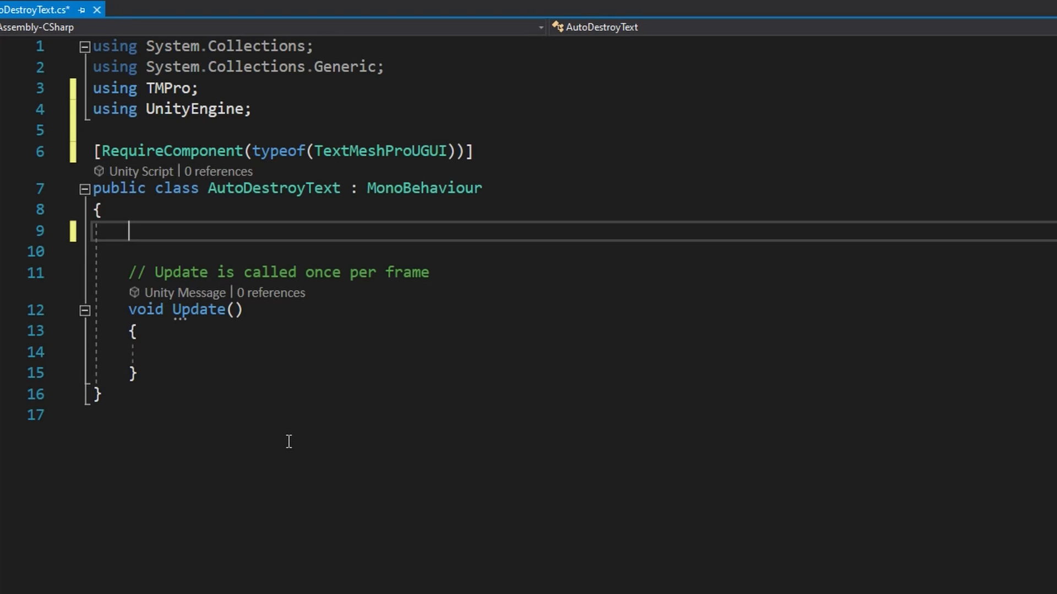
{"action": "left_click", "coordinate": [863, 331]}
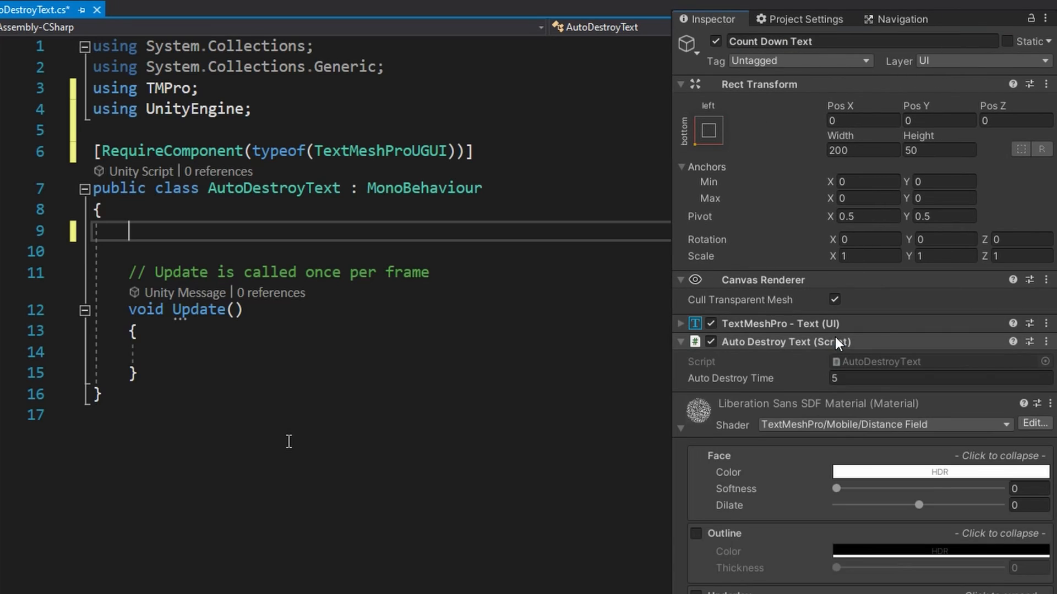
{"action": "mouse_move", "coordinate": [751, 335]}
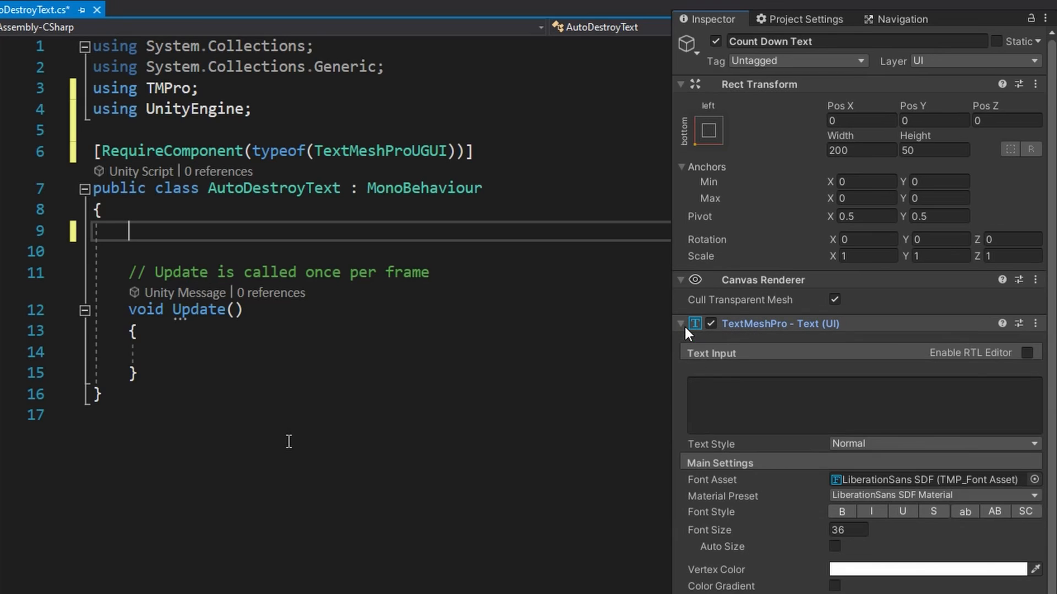
{"action": "left_click", "coordinate": [681, 324]}
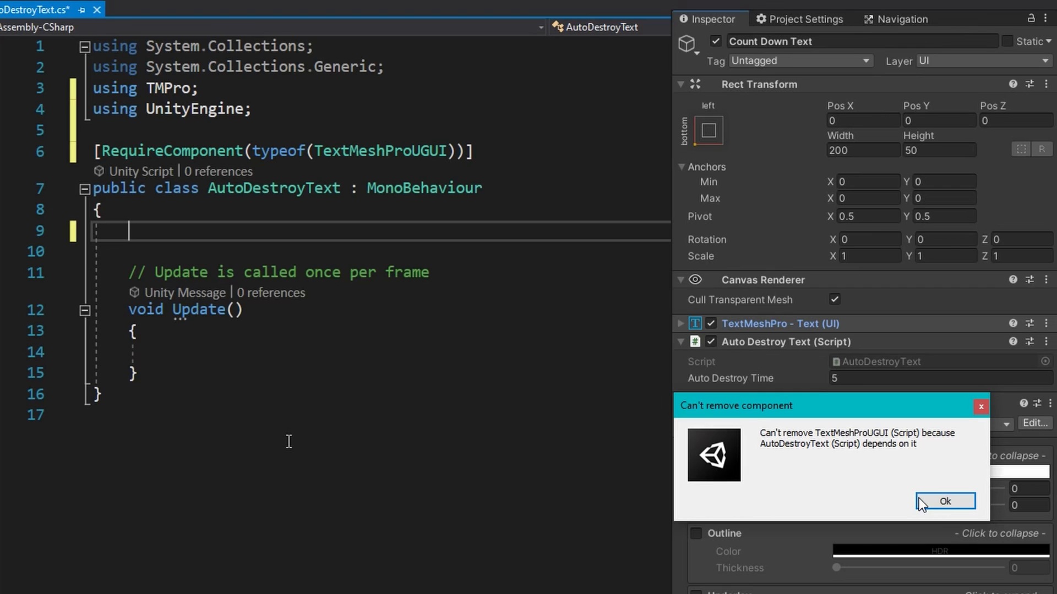
{"action": "left_click", "coordinate": [944, 502]}
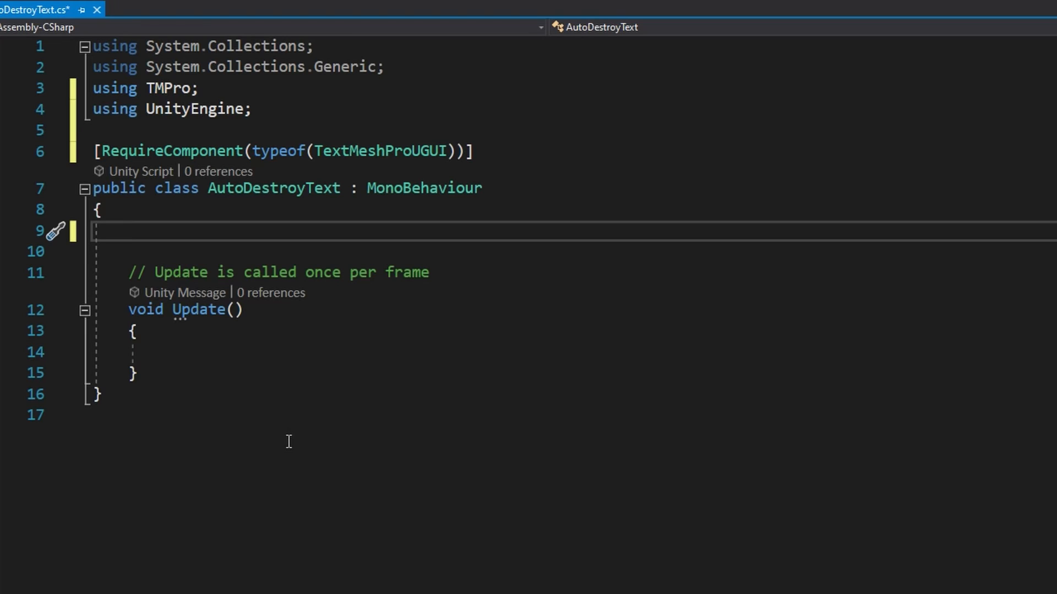
Step: Declare AutoDestroyTime = 5f, private Text and SpawnTime fields, and replace Update with Awake
{"action": "type", "text": "public float A"}
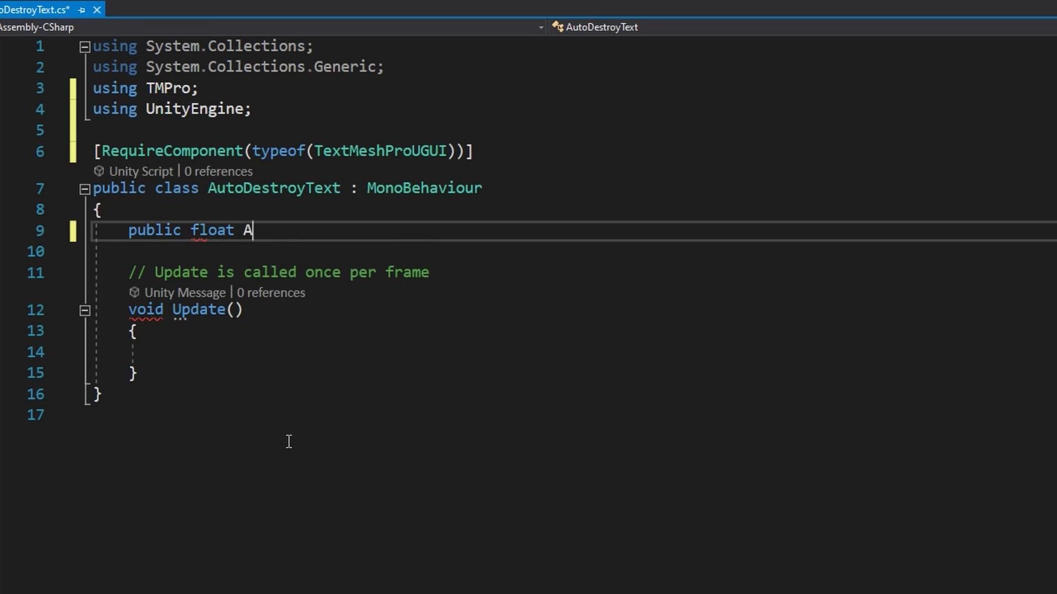
{"action": "type", "text": "utoDestroyTime =5"}
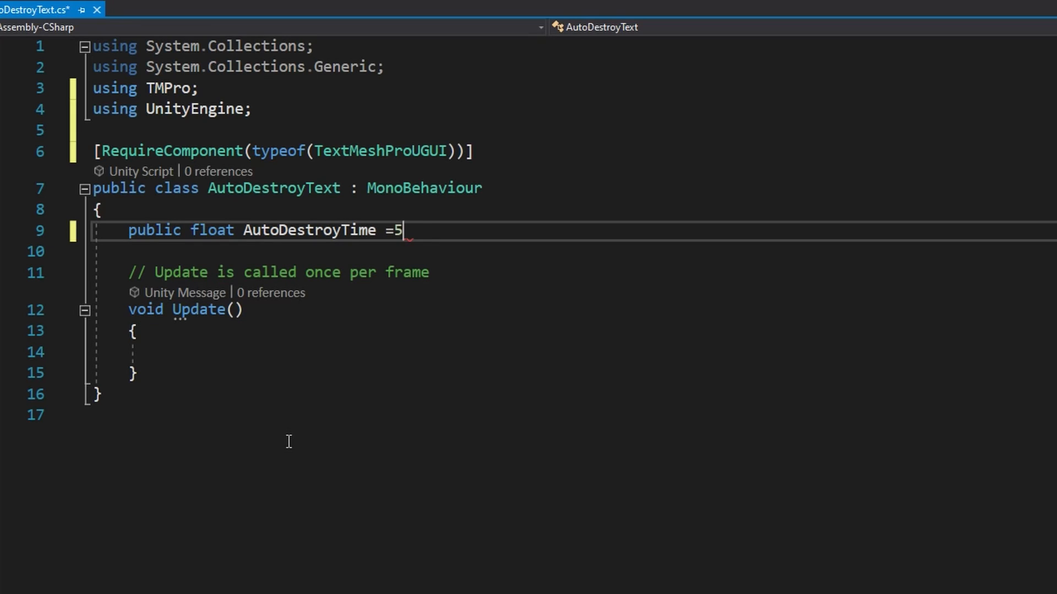
{"action": "type", "text": "5f;"}
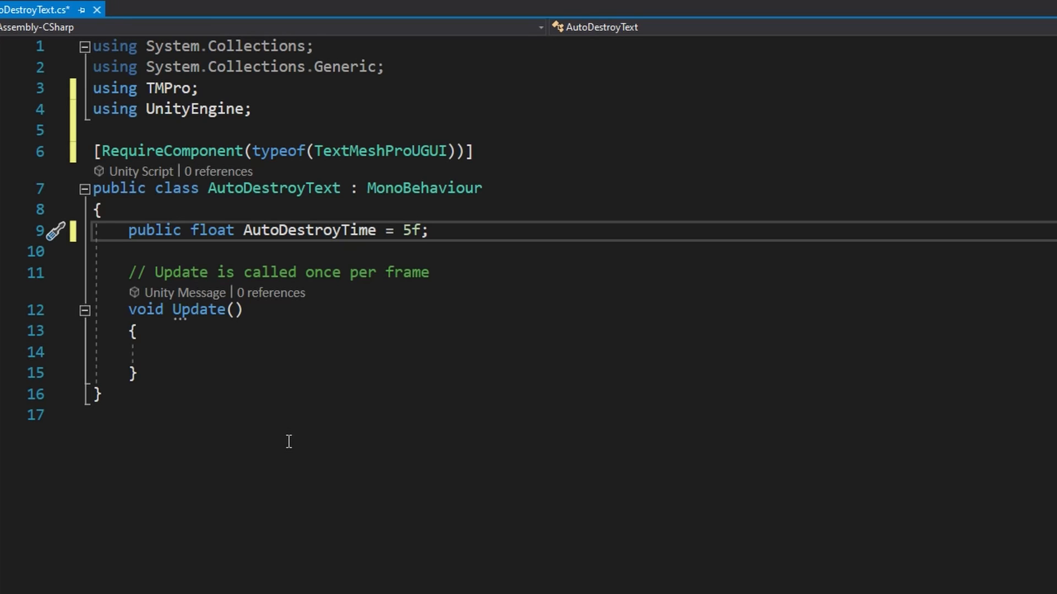
{"action": "type", "text": "private TextMeshProUGUI"}
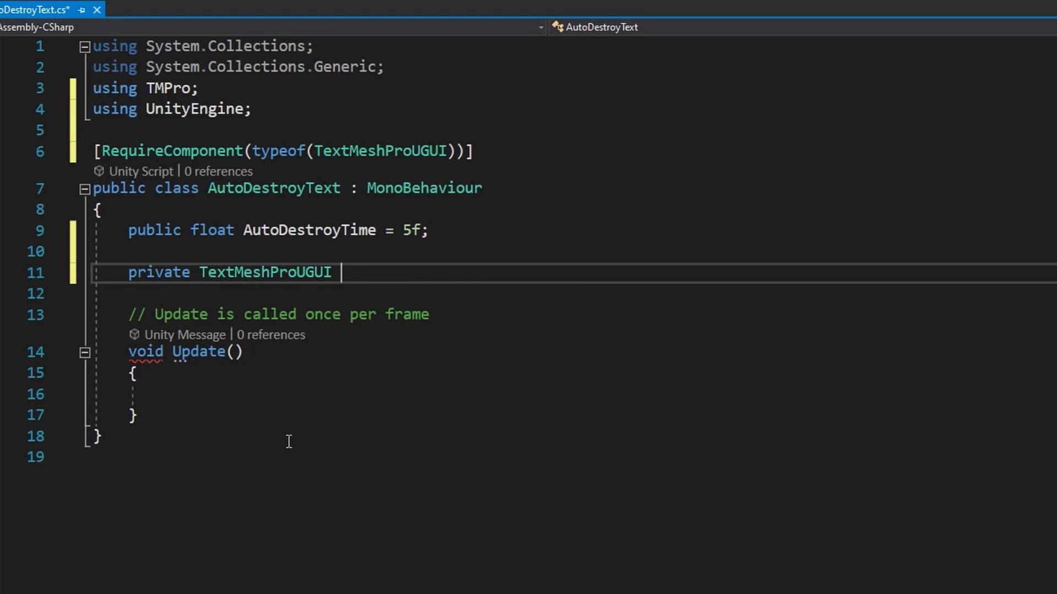
{"action": "type", "text": "Text;"}
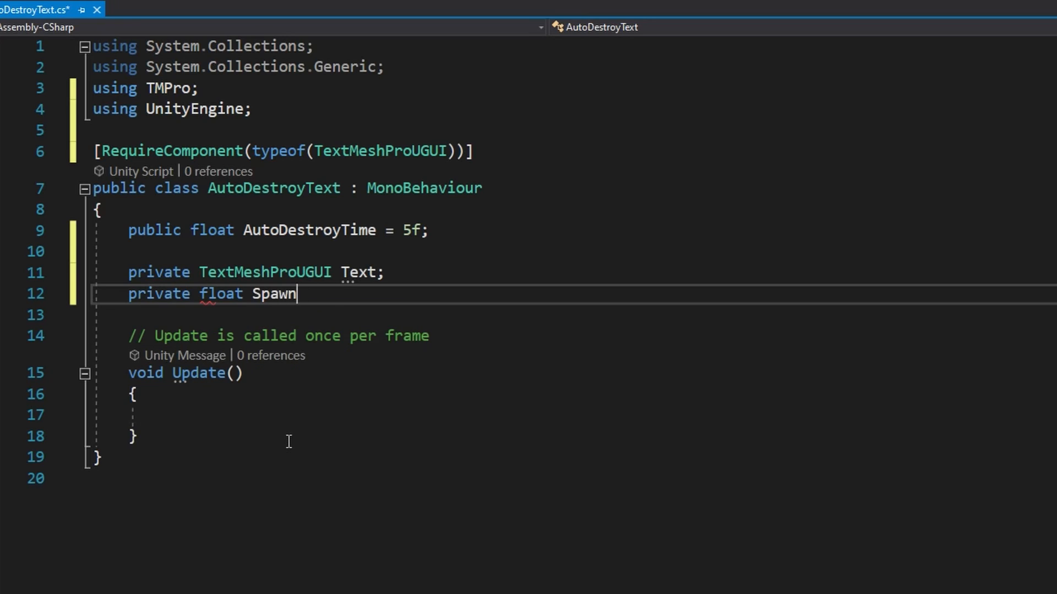
{"action": "type", "text": "Time;"}
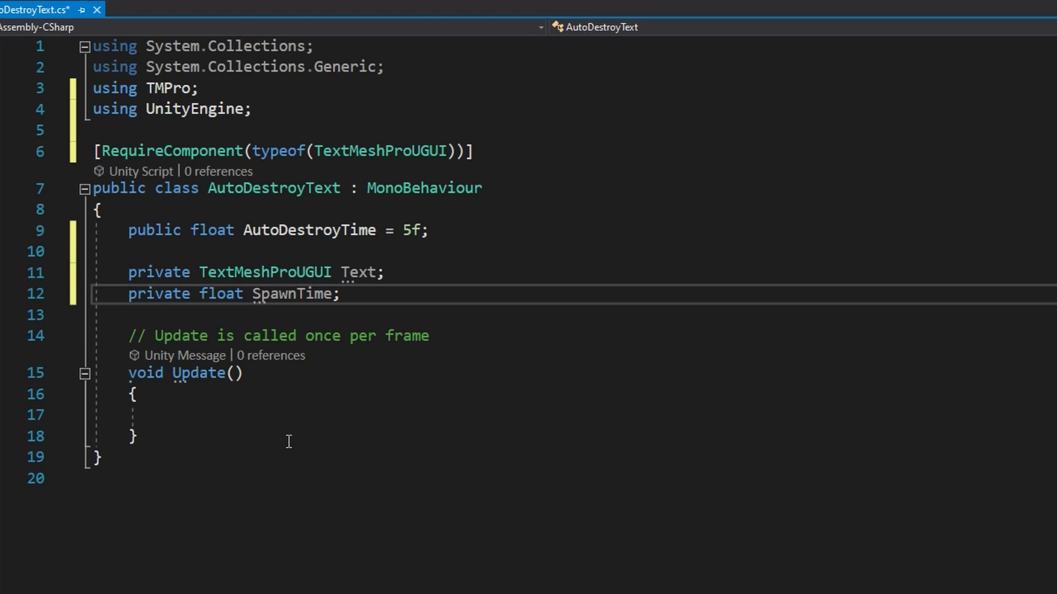
{"action": "left_click_drag", "start_coordinate": [126, 336], "coordinate": [136, 394]}
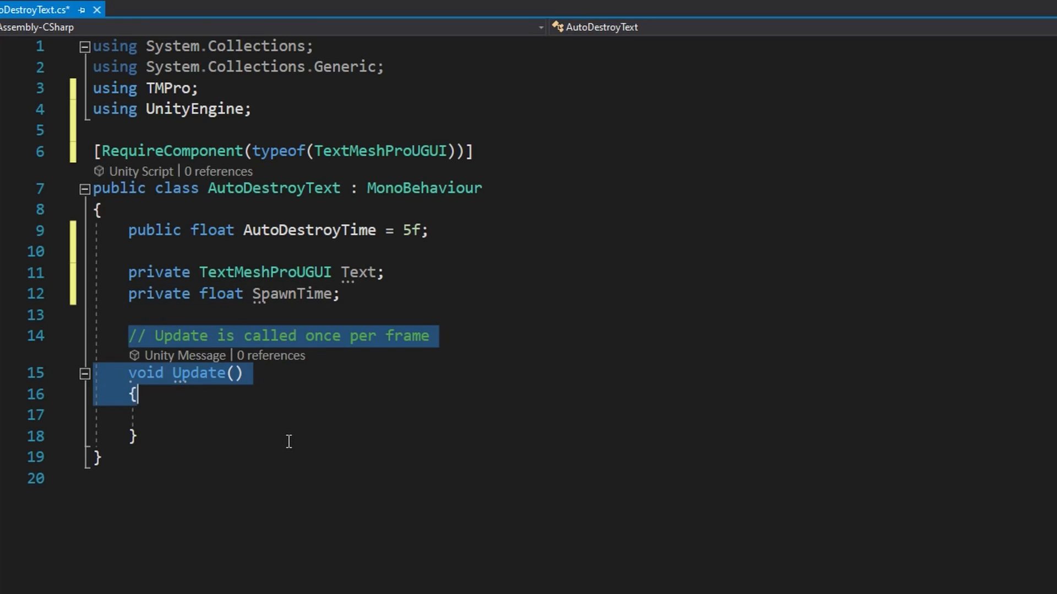
{"action": "type", "text": "private void Awake()"}
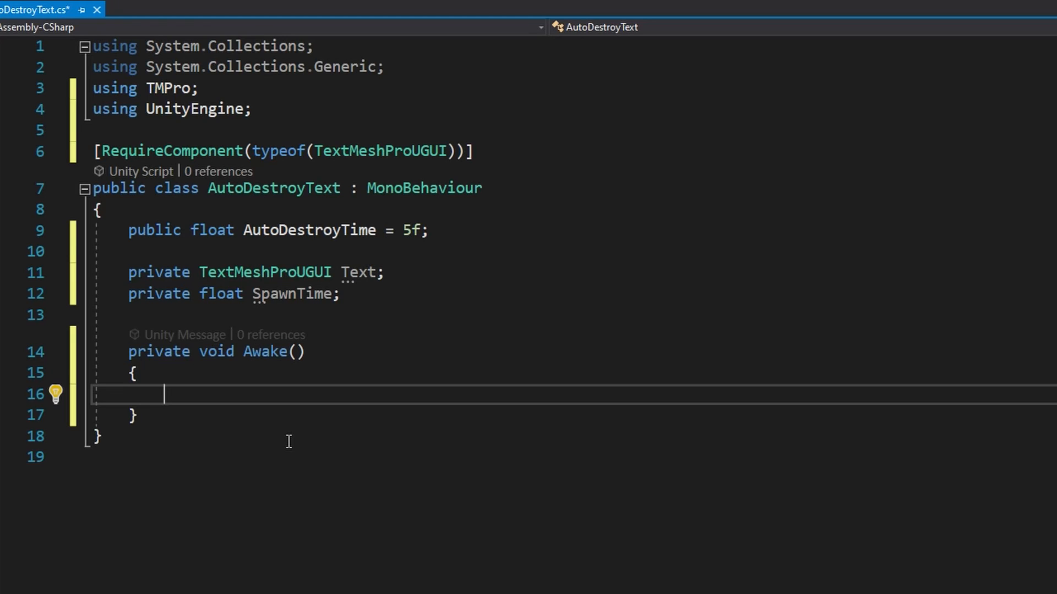
Step: Assign Text = GetComponent<TextMeshProUGUI>(); inside Awake
{"action": "type", "text": "Text = GetComponent<>"}
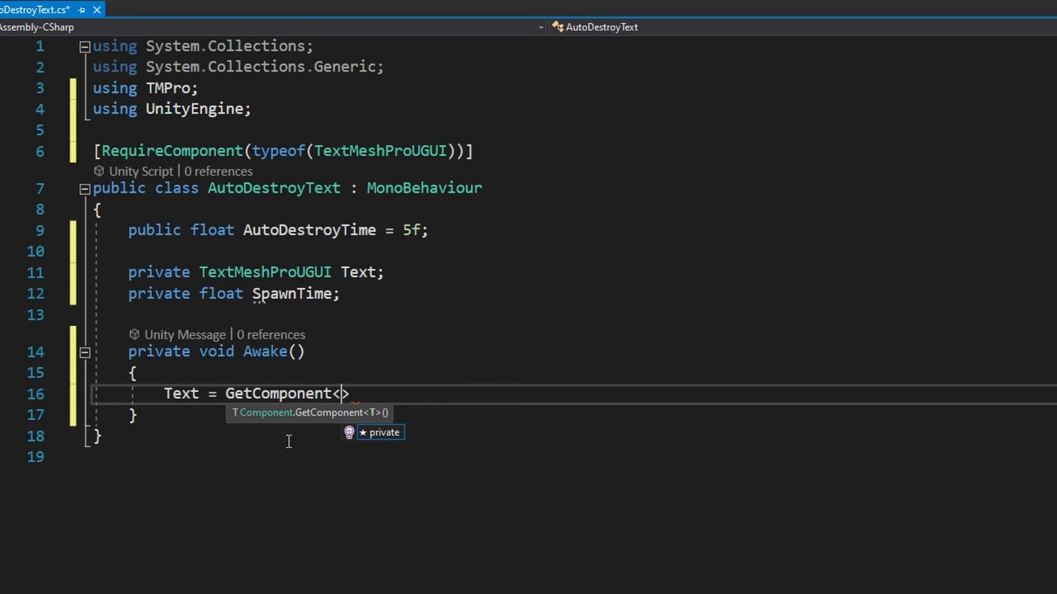
{"action": "type", "text": "TextMeshProUGUI"}
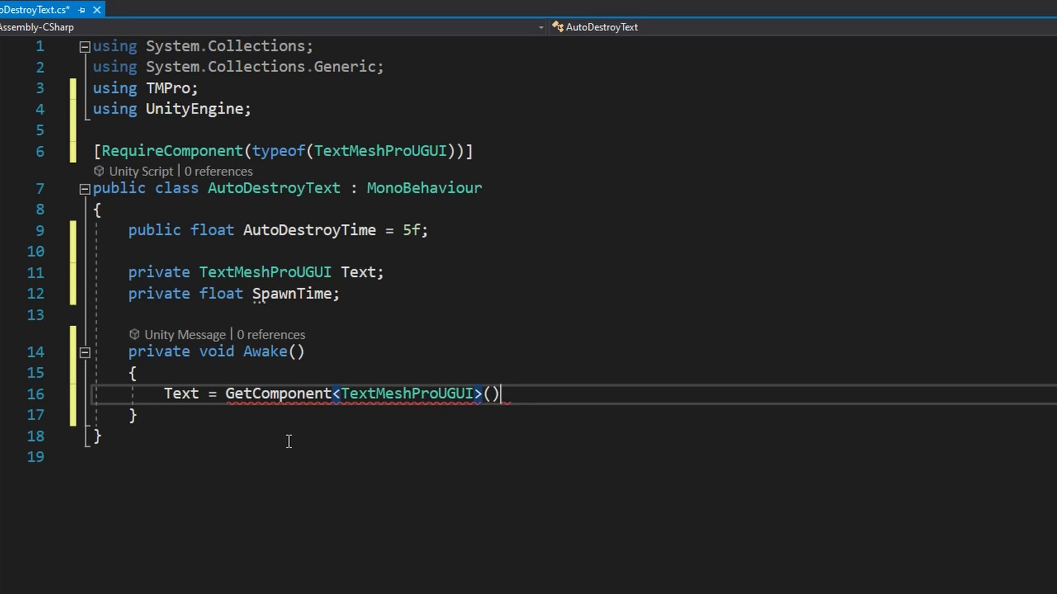
{"action": "type", "text": ";"}
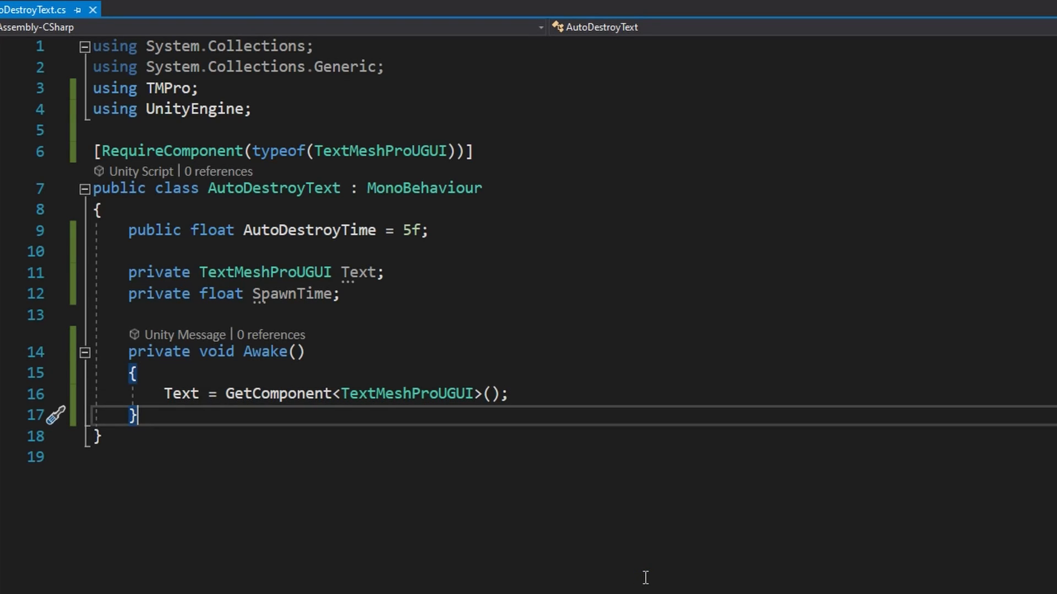
Step: Add OnEnable storing SpawnTime, and Update destroying the object when remainingTime reaches zero
{"action": "type", "text": "private void OnEnable("}
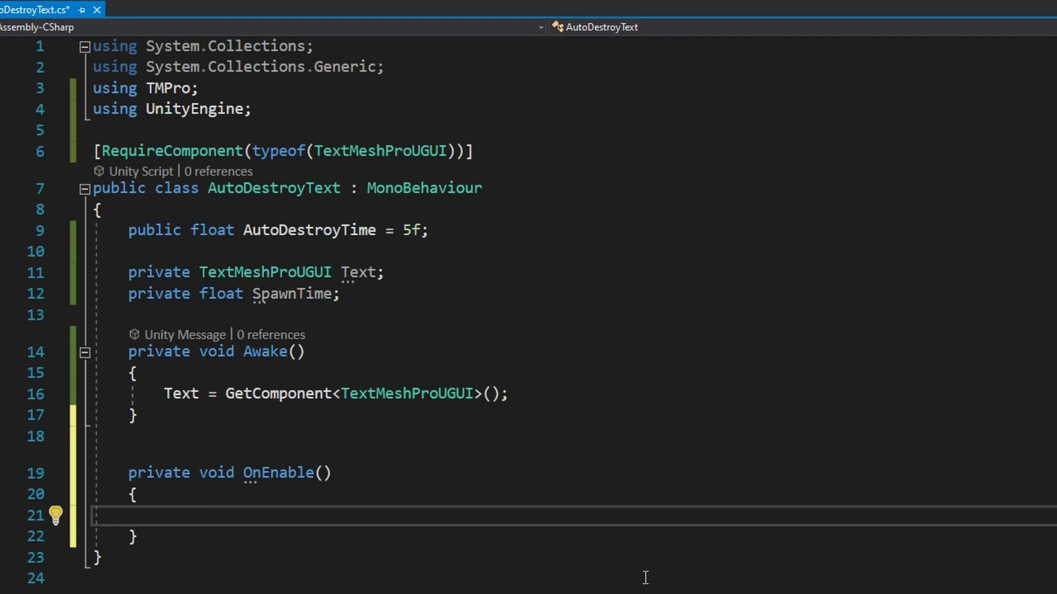
{"action": "type", "text": "SpawnTime = Time.time;"}
{"action": "type", "text": "private void Update("}
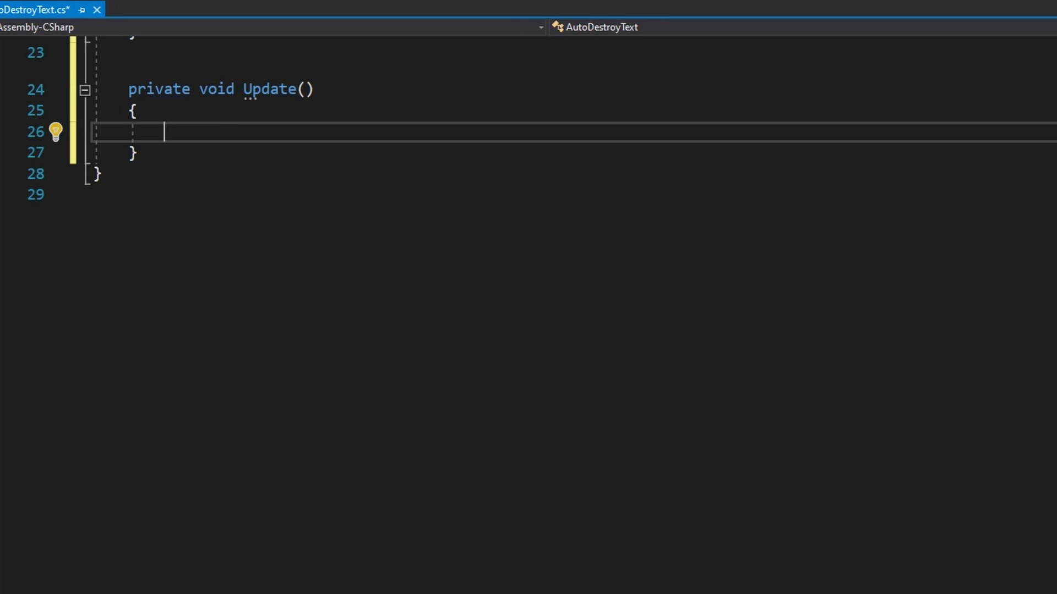
{"action": "type", "text": "f"}
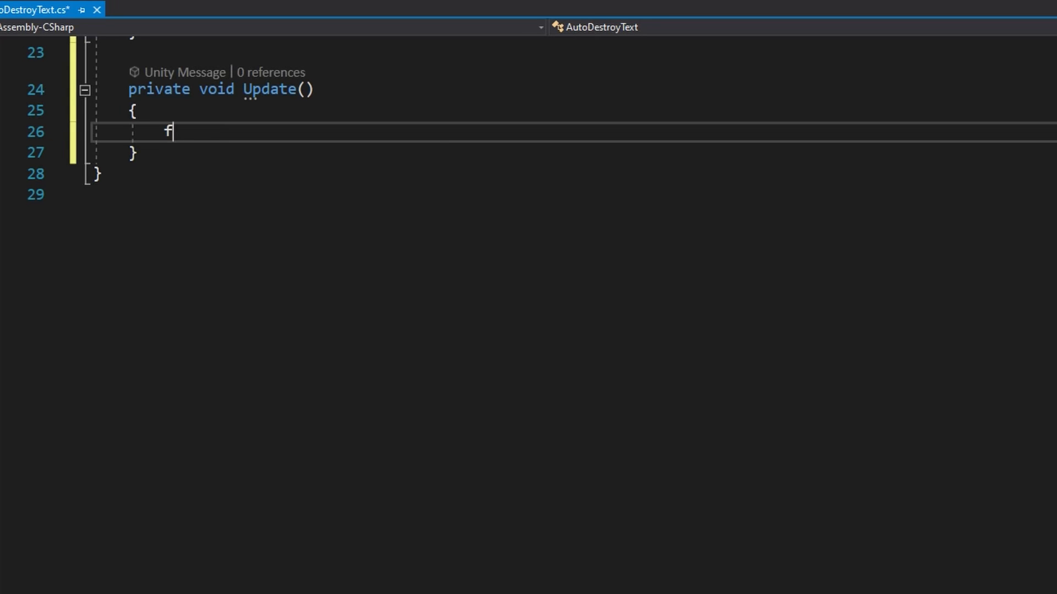
{"action": "type", "text": "loat remainingTime = (S"}
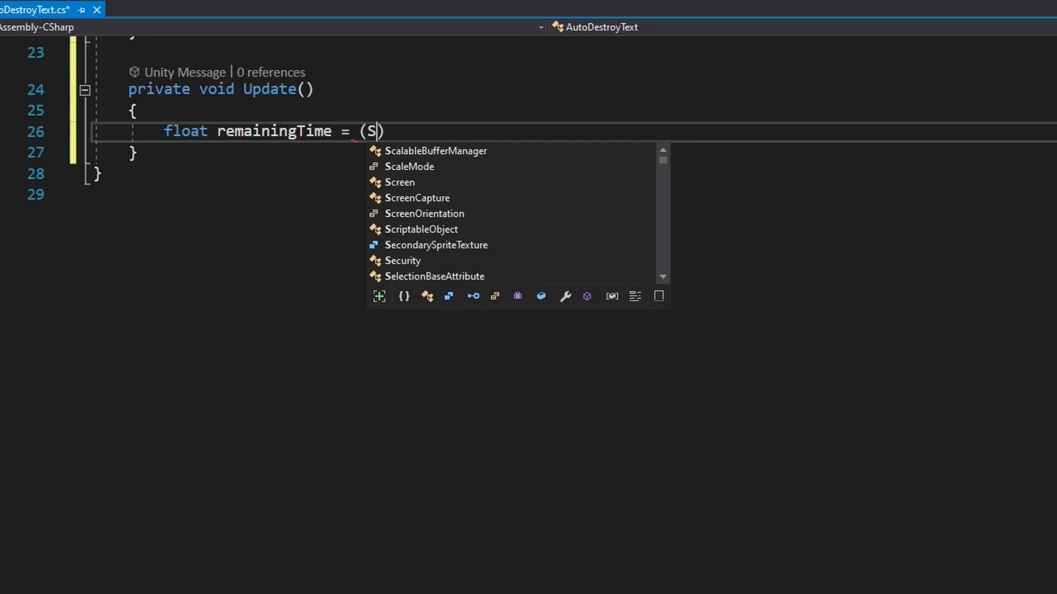
{"action": "type", "text": "pawnTime + AutoDestroyTime)"}
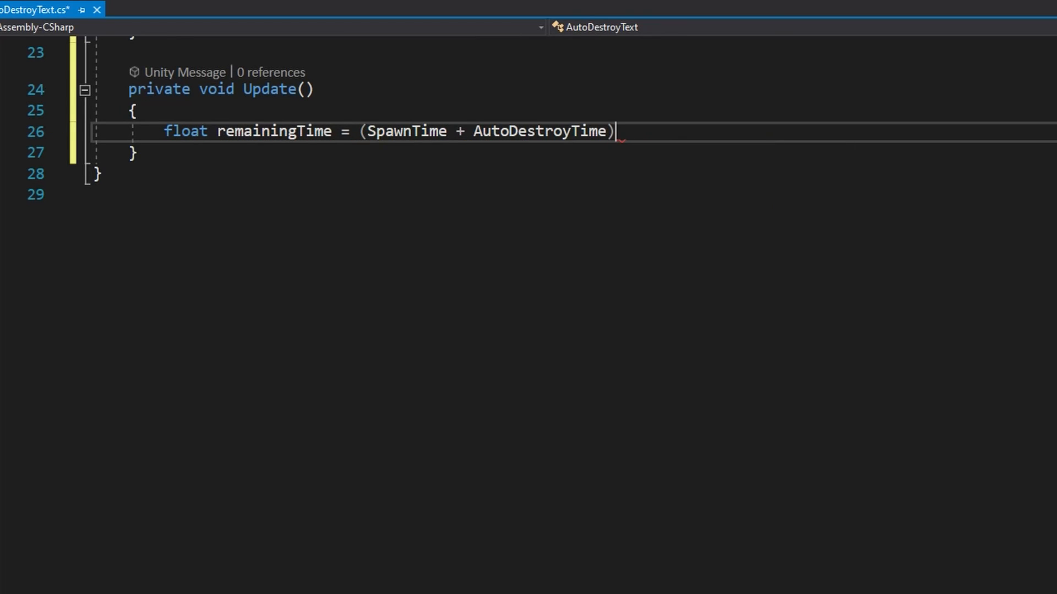
{"action": "type", "text": "- Time.time;"}
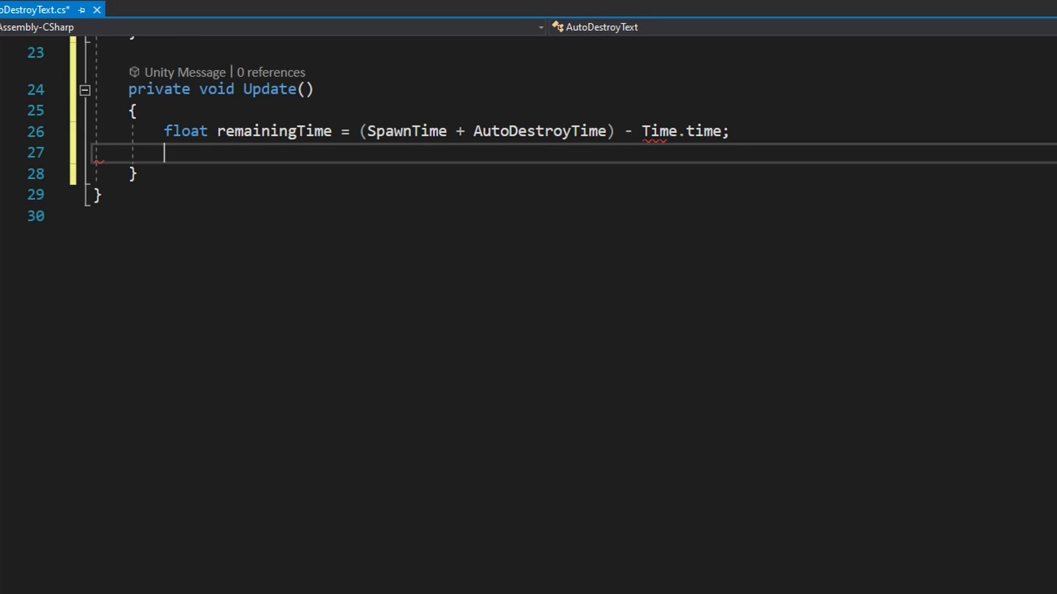
{"action": "type", "text": "if ("}
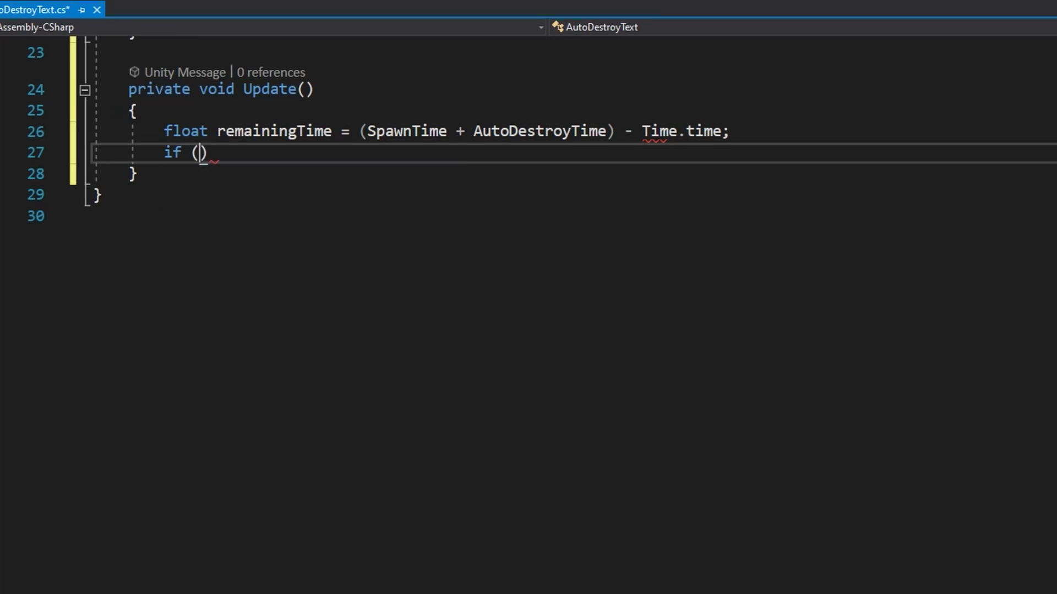
{"action": "type", "text": "remainingTime <= 0"}
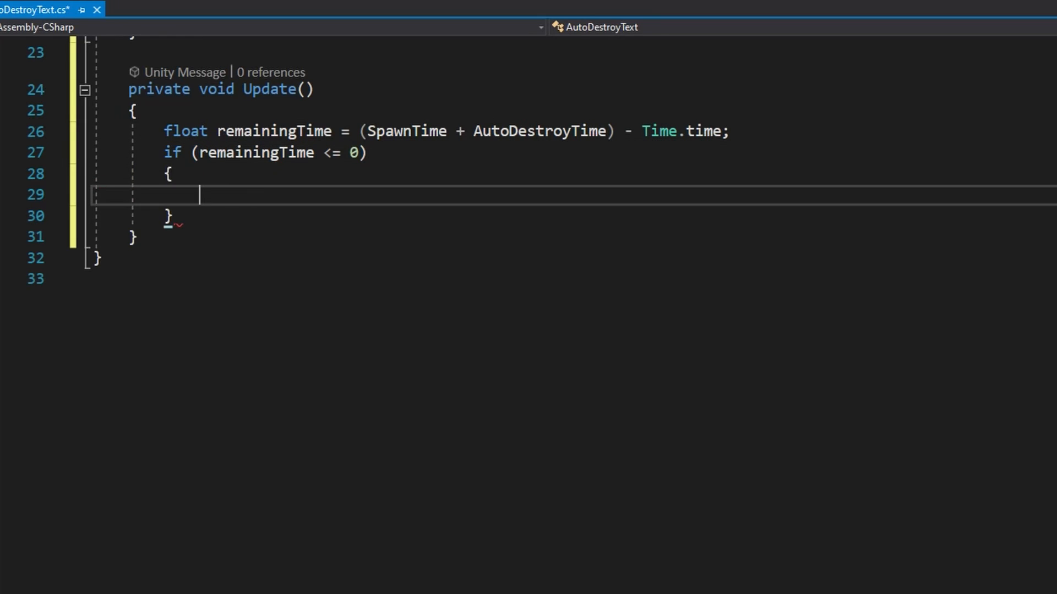
{"action": "type", "text": "Destroy(gameObject);"}
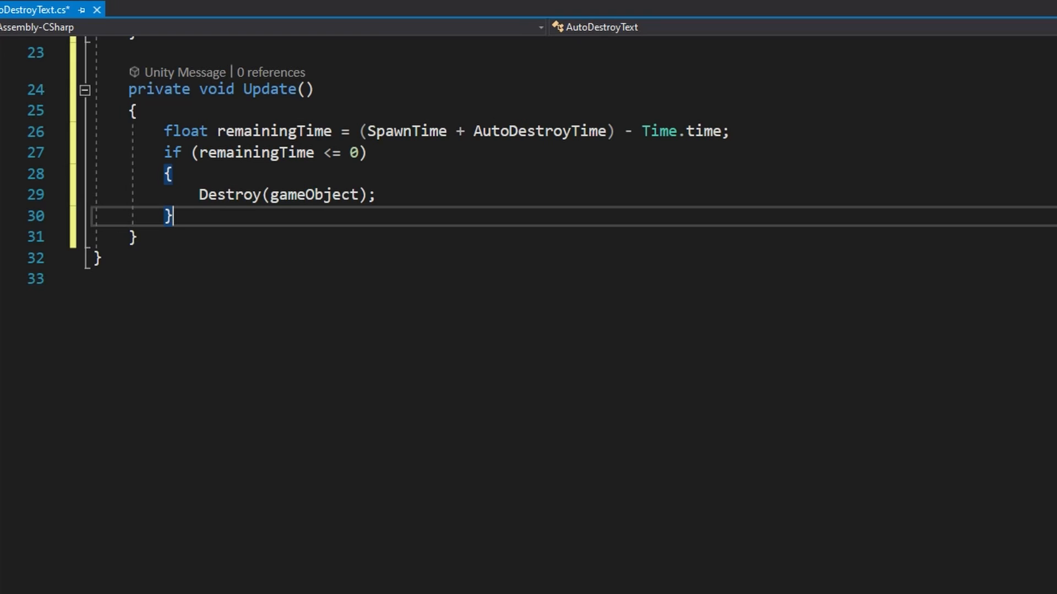
{"action": "key", "text": "enter"}
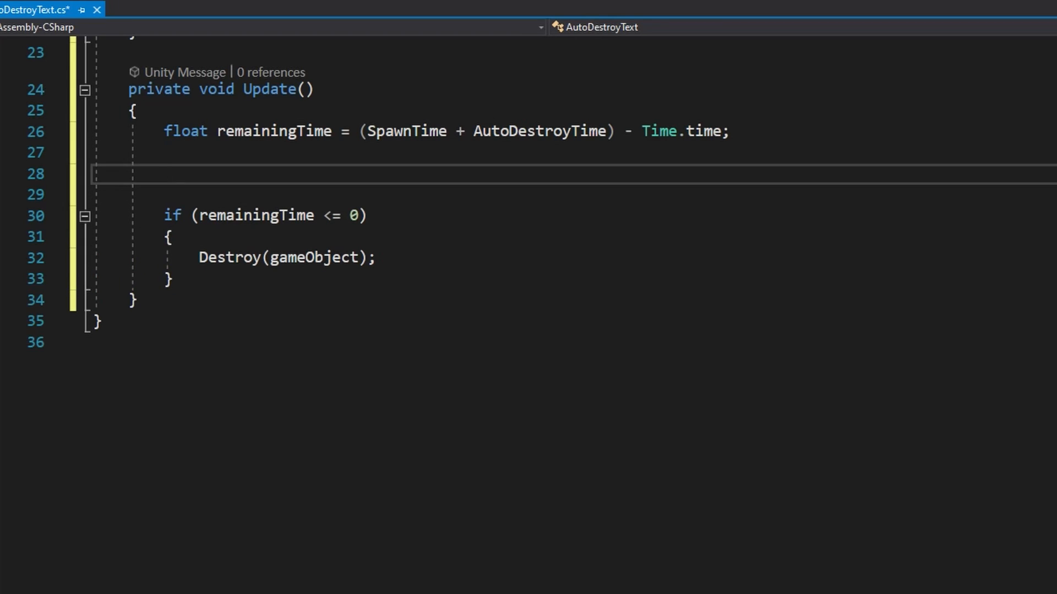
Step: Show remainingTime to two decimals with Text.SetText($"{remainingTime:N2}") in Update
{"action": "type", "text": "Text.SetText($\"\")"}
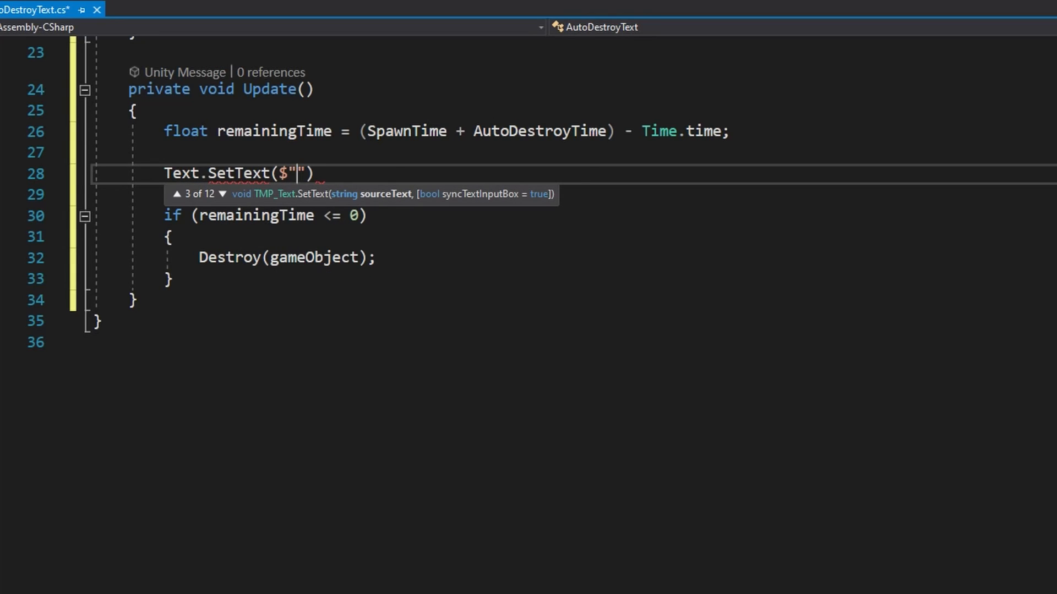
{"action": "type", "text": "{}"}
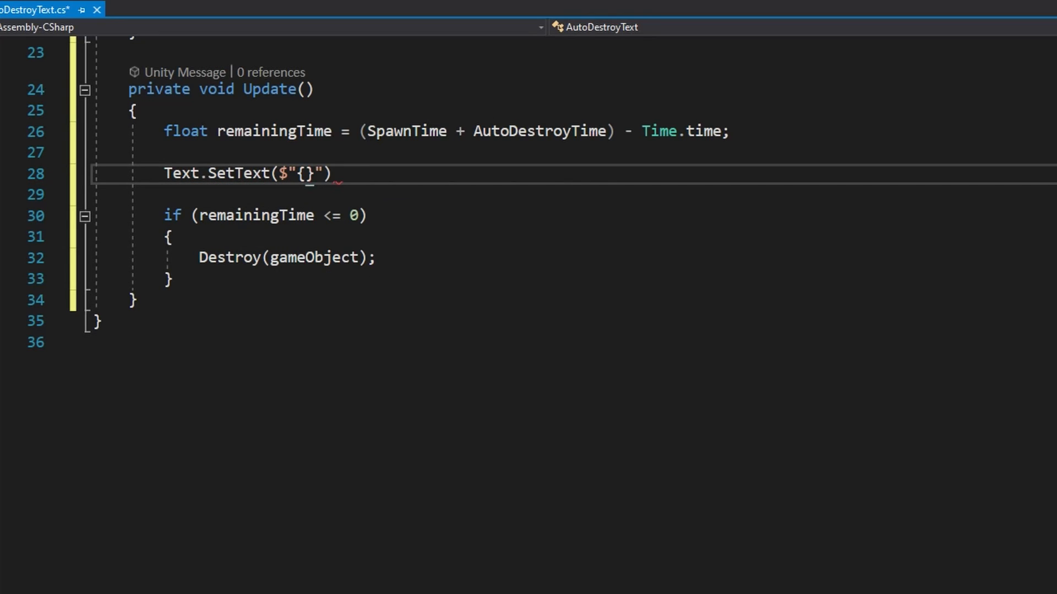
{"action": "type", "text": "remainingTime:N2"}
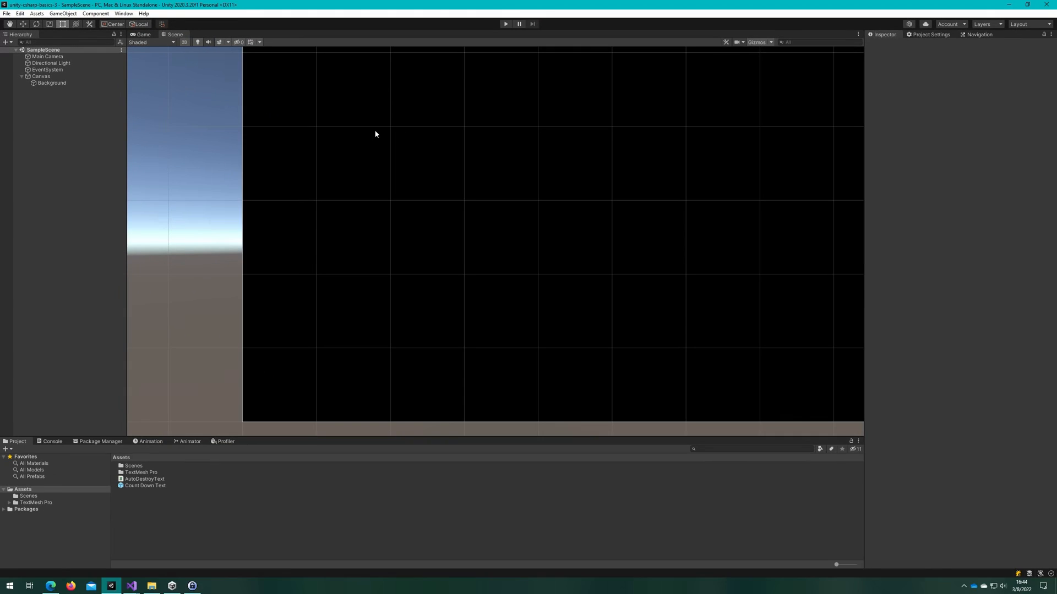
Step: Switch to the Unity editor showing SampleScene and the AutoDestroyText asset
{"action": "left_click", "coordinate": [144, 34]}
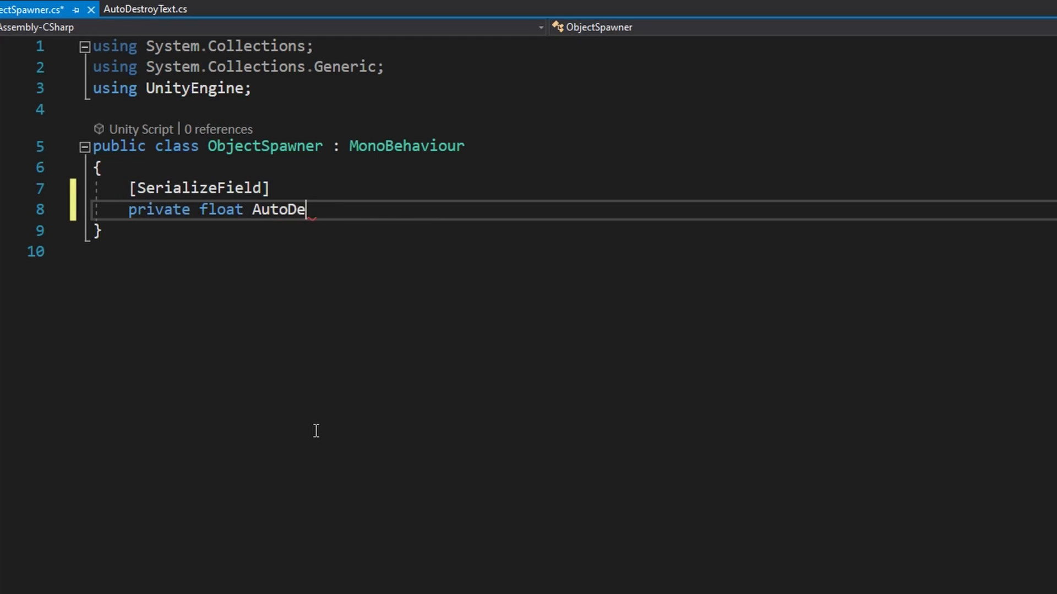
Step: Set AutoDestroyTime to 10f and SpawnInFixedUpdate to false, and add a serialized AutoDestroyText Prefab
{"action": "type", "text": "stroyTime = 10f;"}
{"action": "type", "text": "private bool SpawnI"}
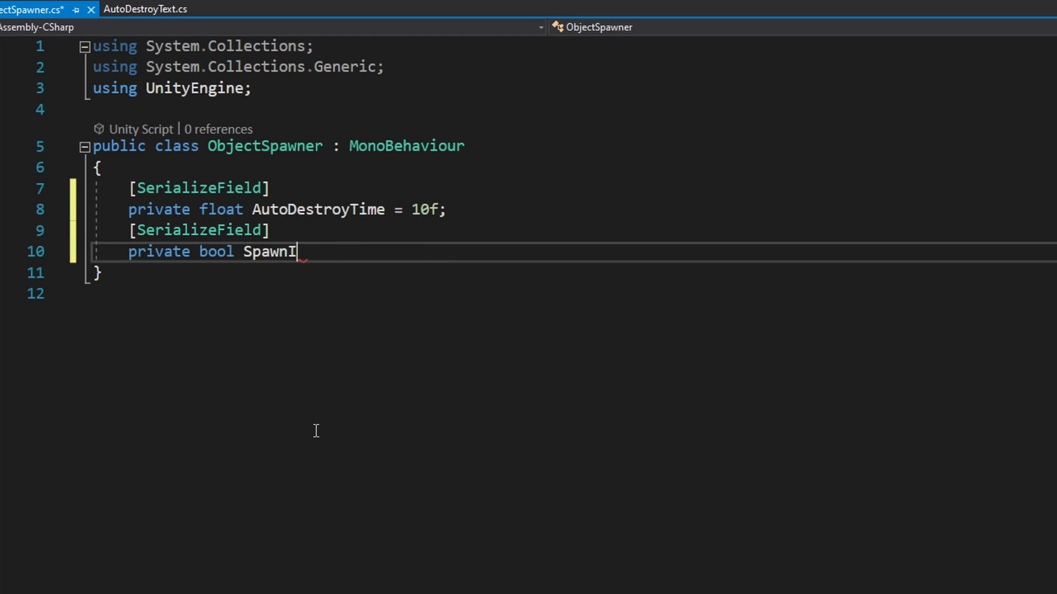
{"action": "type", "text": "nFixedUpdate = false;"}
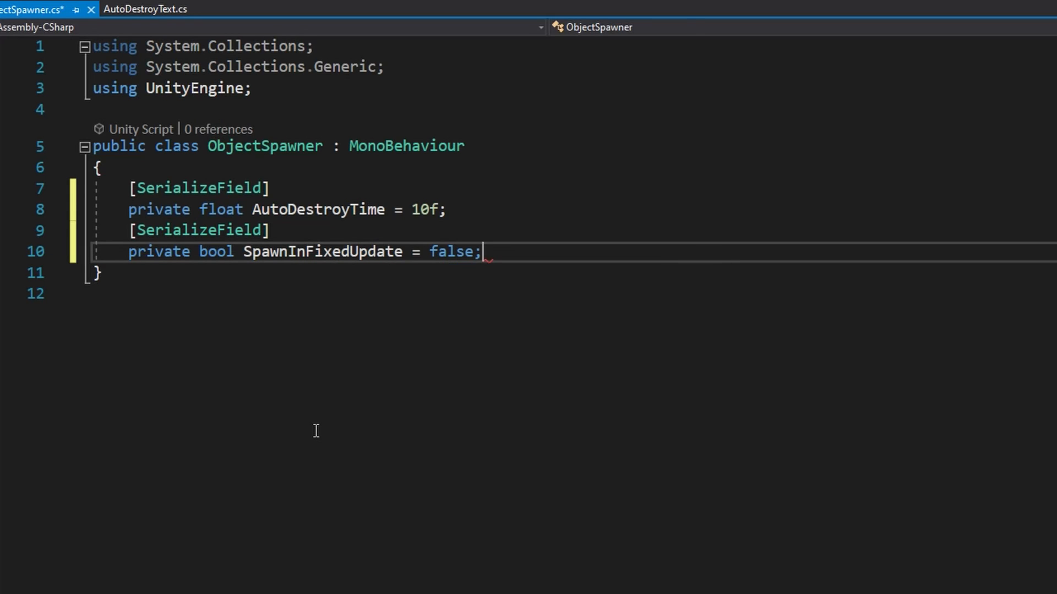
{"action": "key", "text": "Enter"}
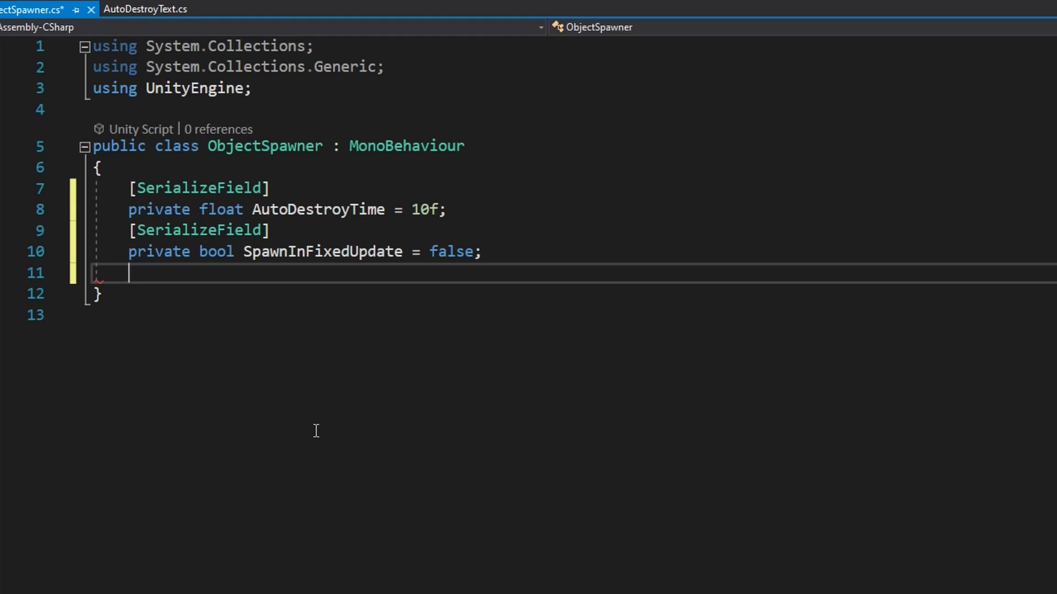
{"action": "type", "text": "[SerializeField]"}
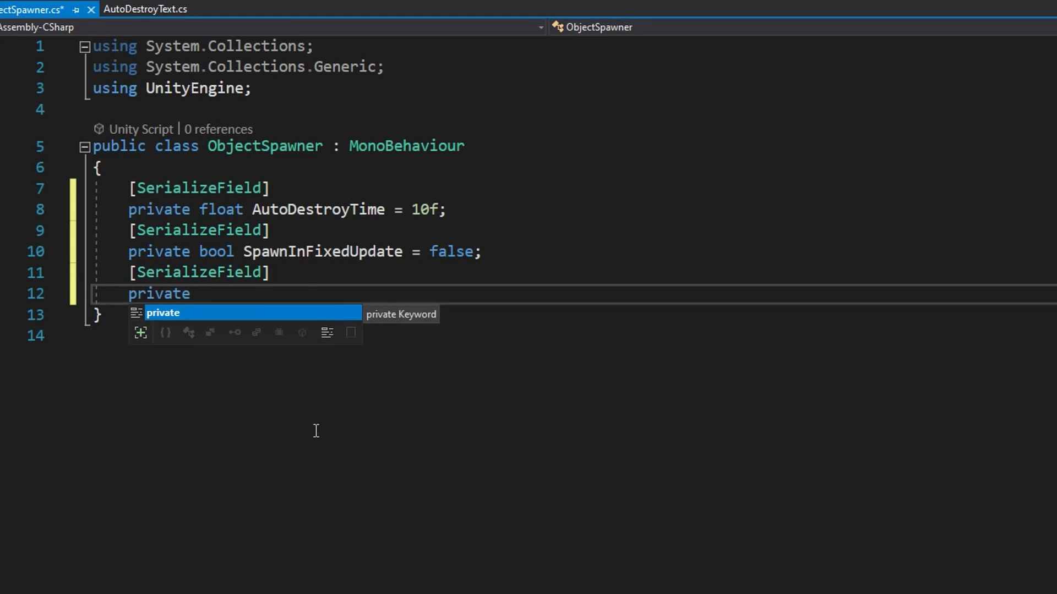
{"action": "type", "text": "AutoDestroyText Prefab;"}
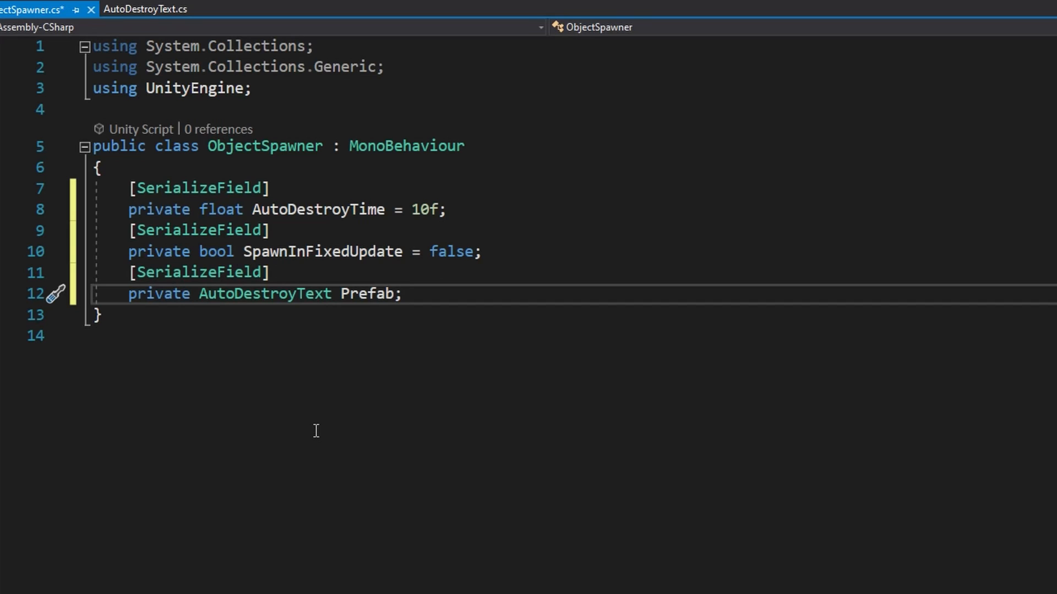
Step: Add an Update that calls SpawnObject() when SpawnInFixedUpdate is false
{"action": "key", "text": "Enter"}
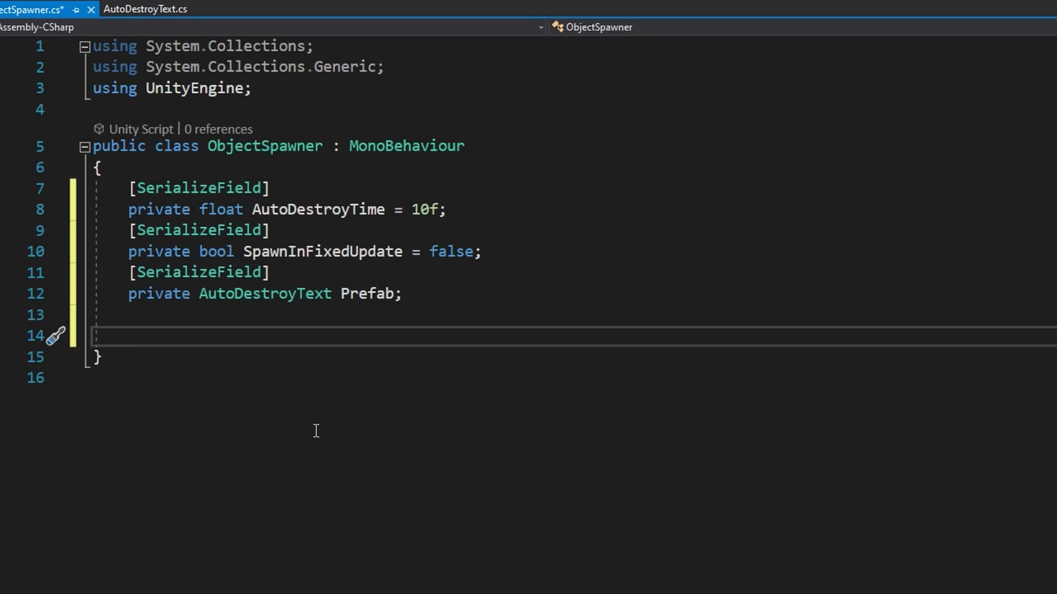
{"action": "type", "text": "private void Update()"}
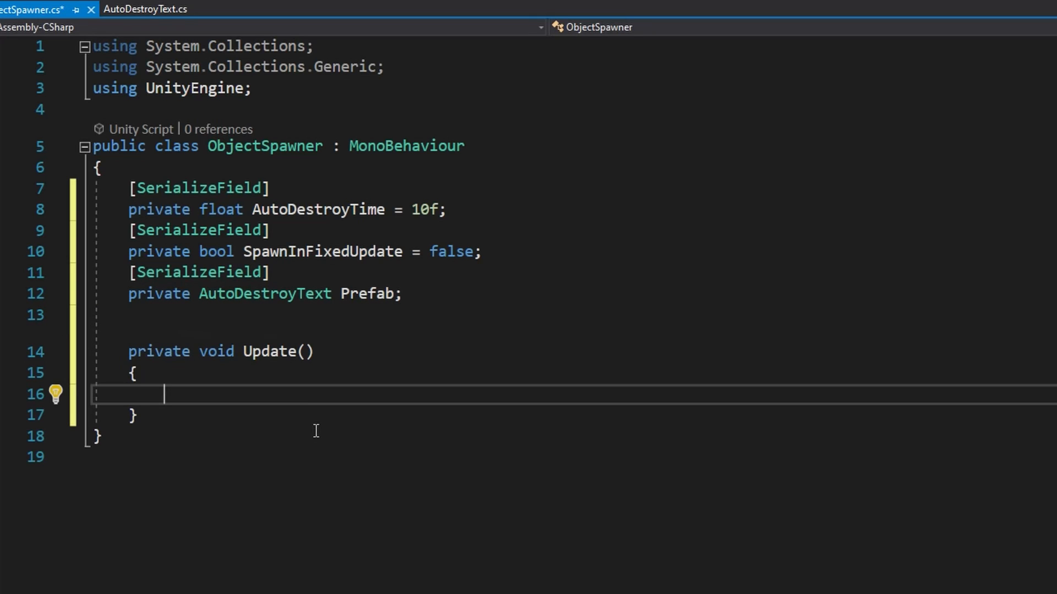
{"action": "type", "text": "if (!SpawnInFixedUpdate)"}
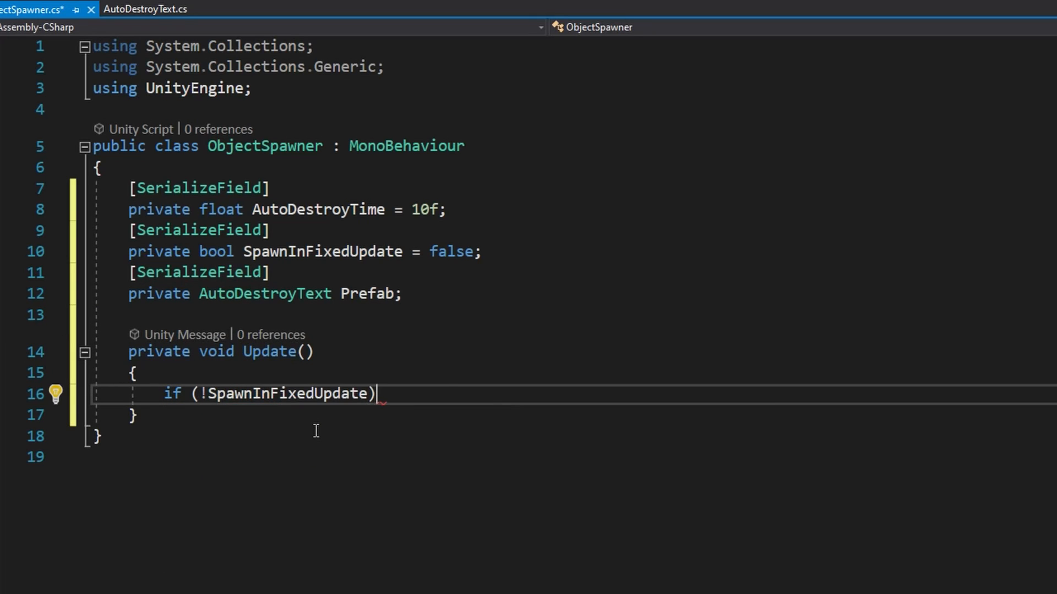
{"action": "type", "text": "{"}
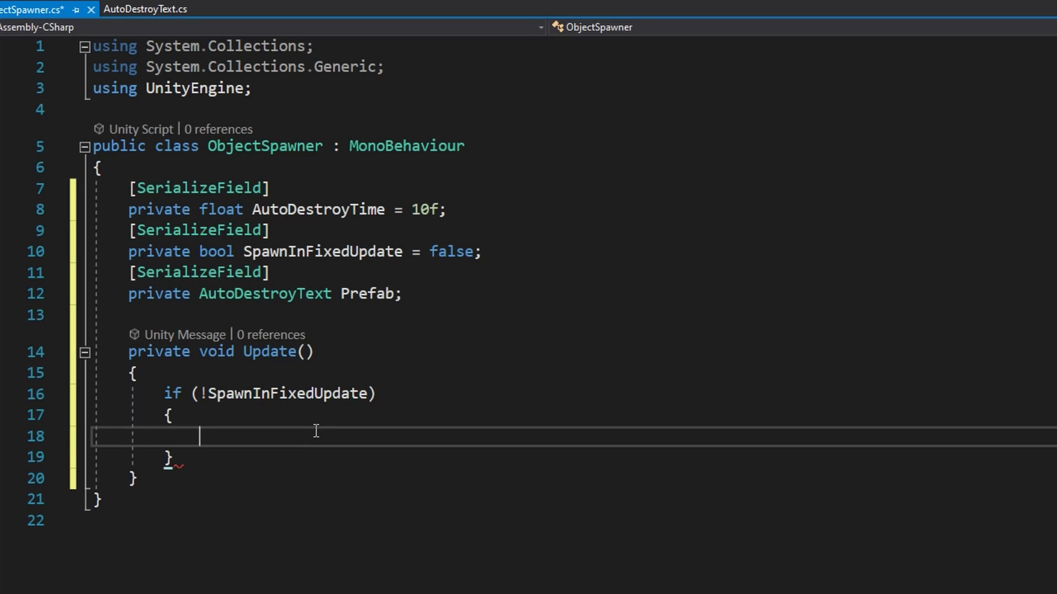
{"action": "type", "text": "S"}
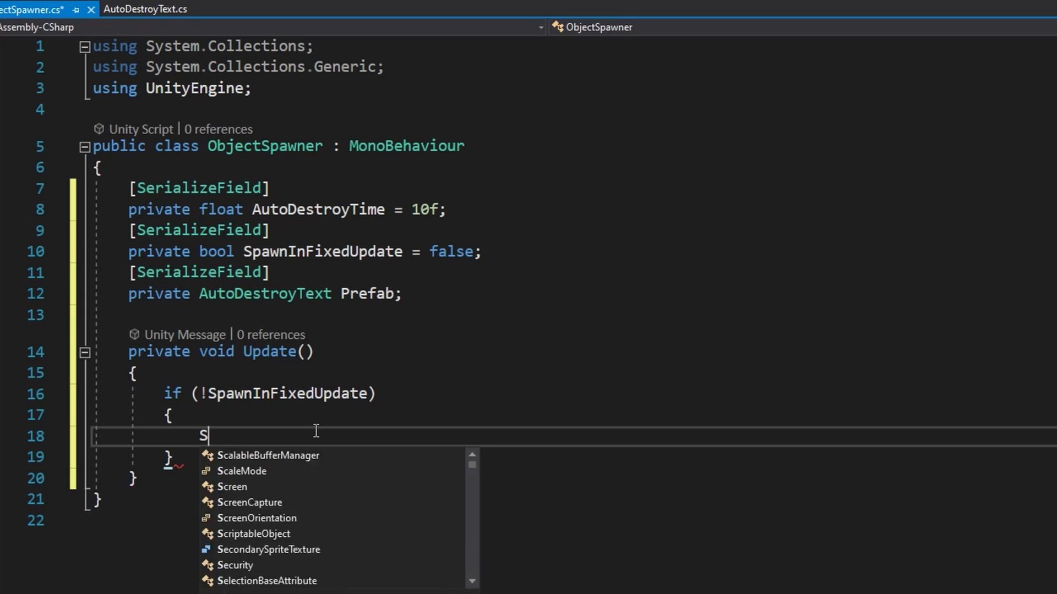
{"action": "type", "text": "pawnObject();"}
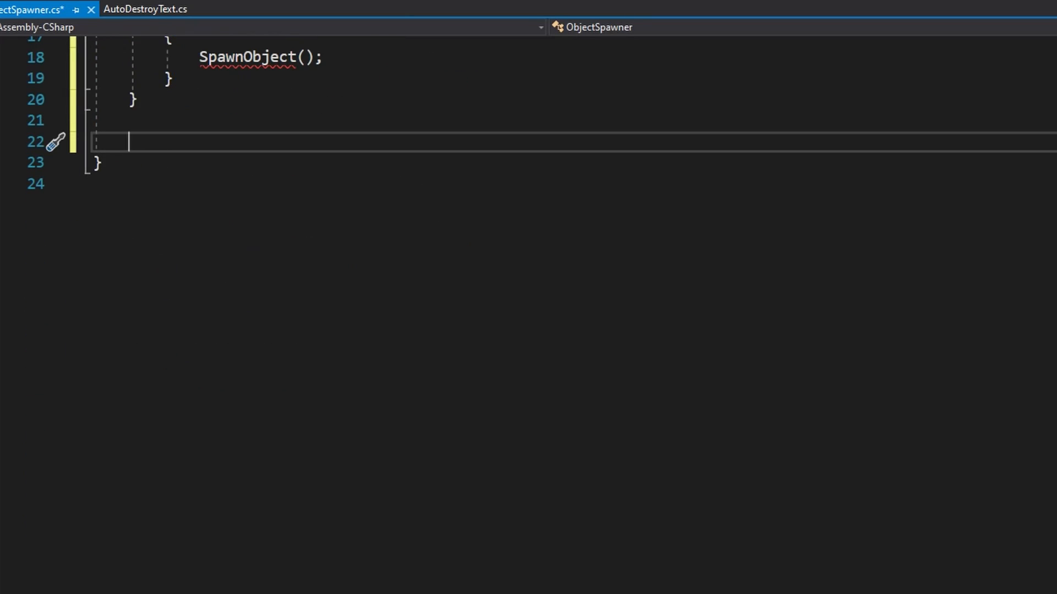
Step: Declare SpawnObject() and start an AutoDestroyText Instantiate call passing Prefab
{"action": "type", "text": "private void SpawnObject()"}
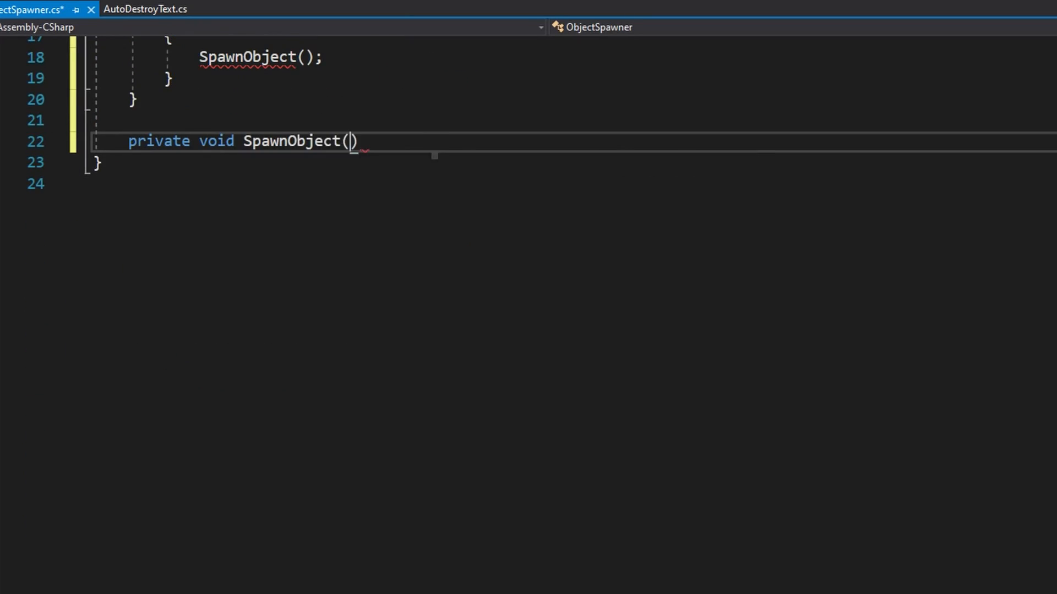
{"action": "type", "text": "AutoDestroyText text = Instantiate"}
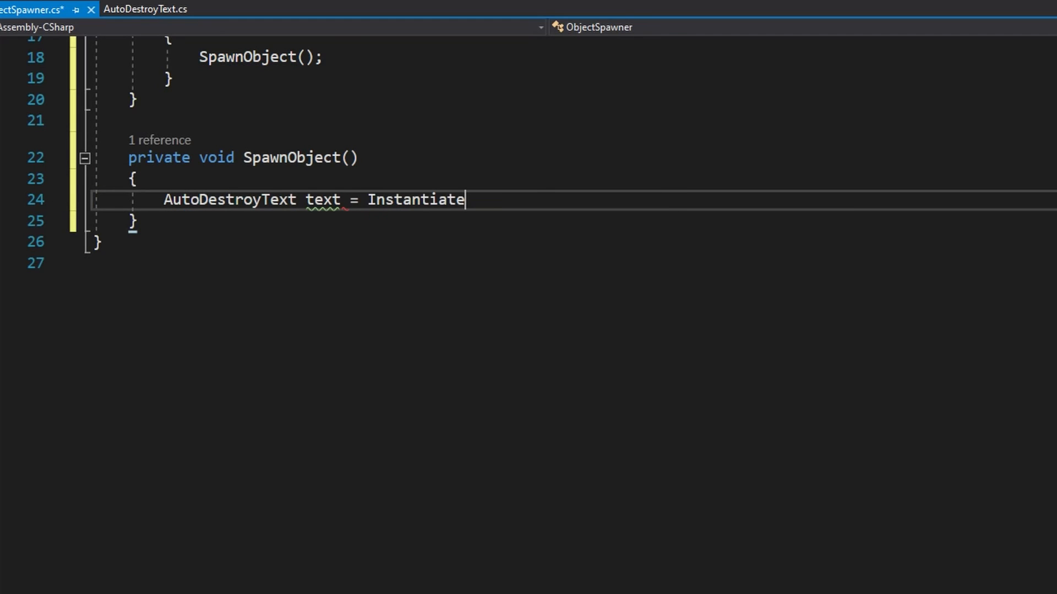
{"action": "type", "text": "("}
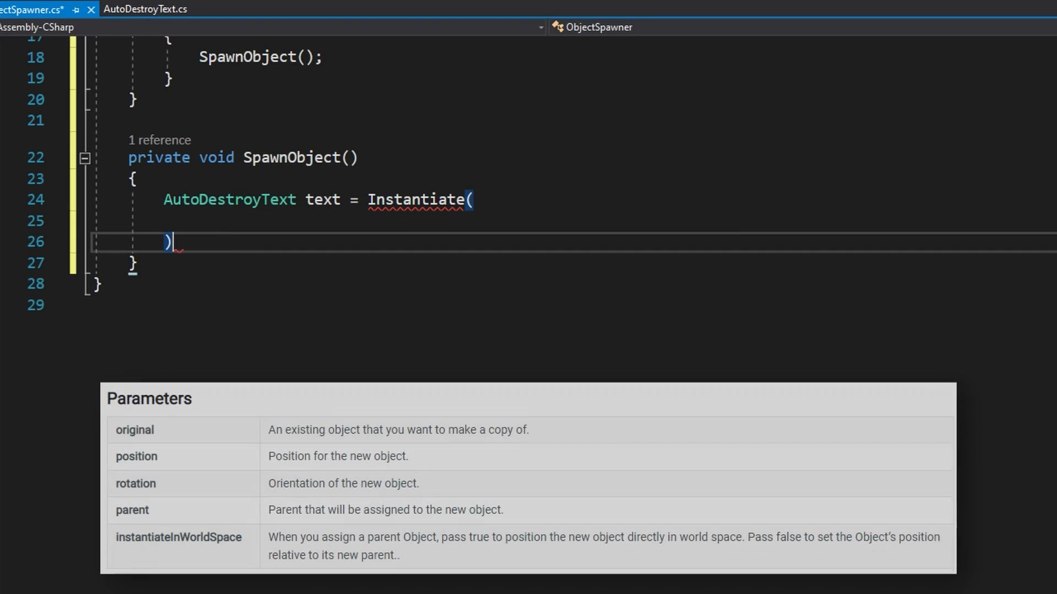
{"action": "type", "text": "P"}
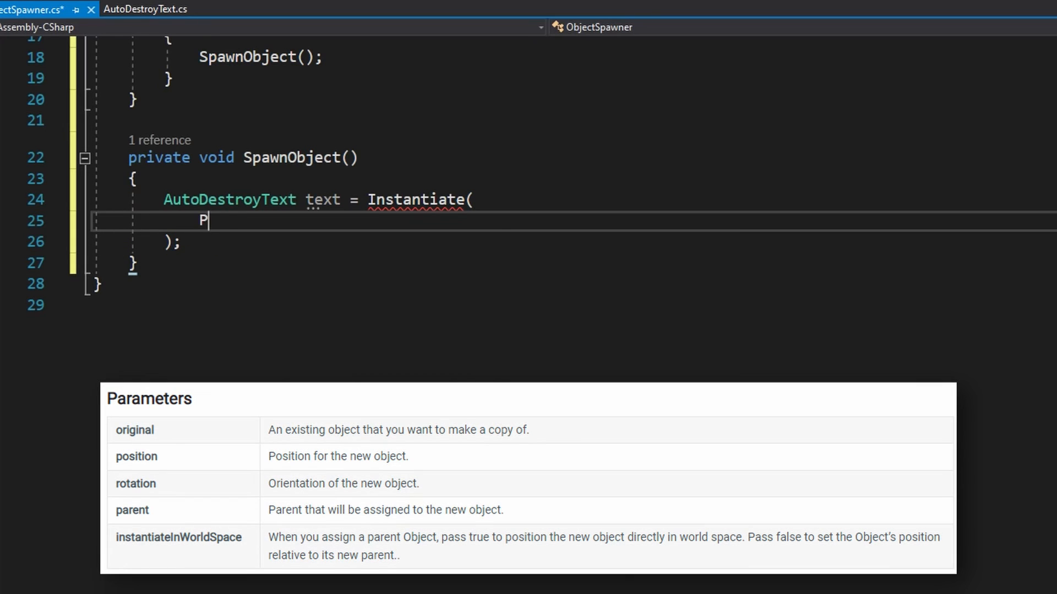
{"action": "type", "text": "refab,"}
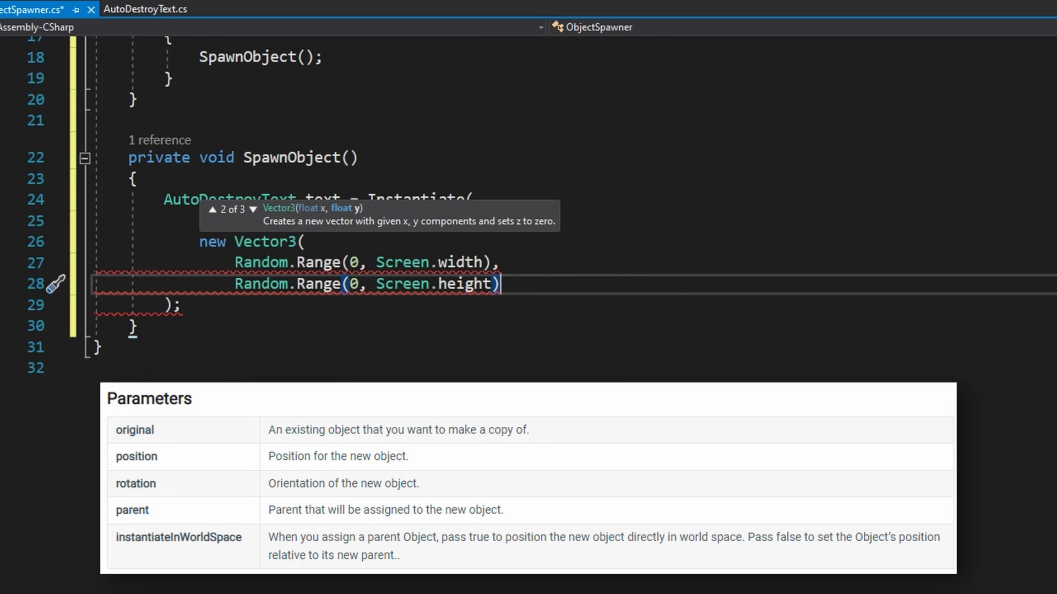
{"action": "type", "text": ","}
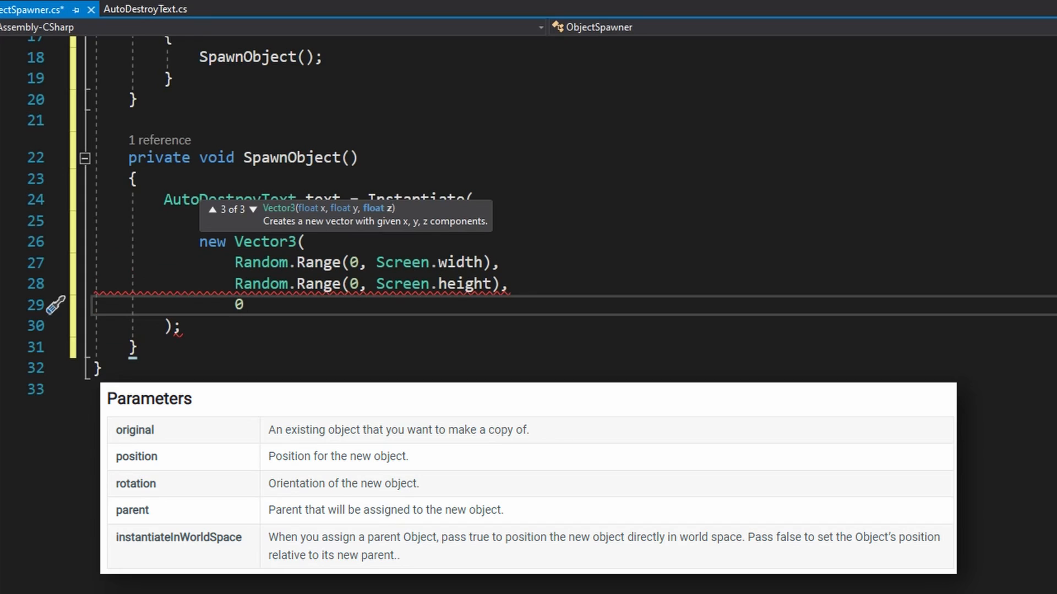
Step: Enter Prefab, followed by a comma, as the first Instantiate argument
{"action": "type", "text": "Prefab,"}
{"action": "type", "text": "),"}
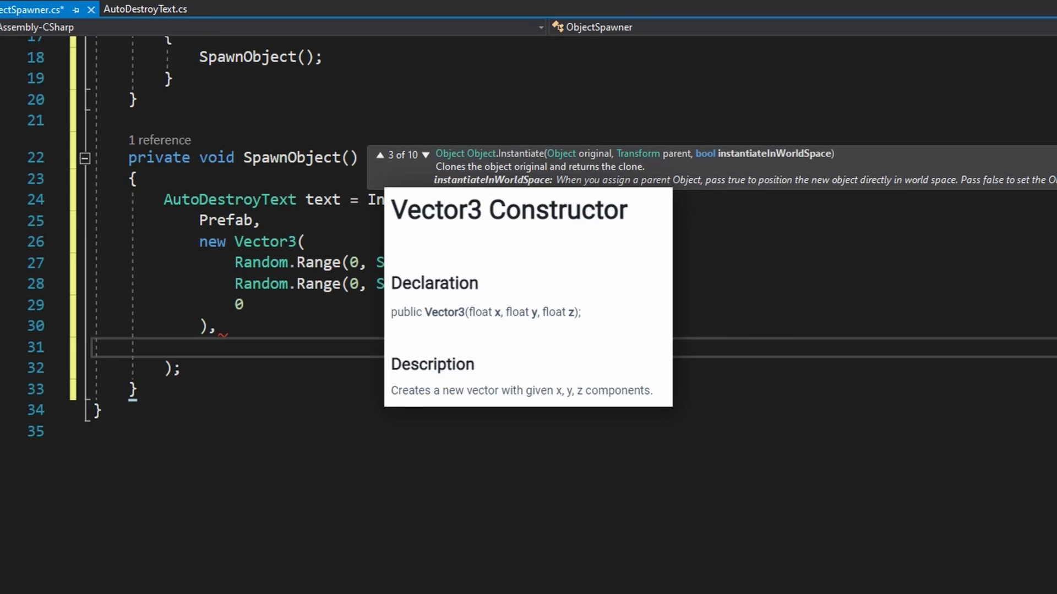
{"action": "mouse_move", "coordinate": [573, 169]}
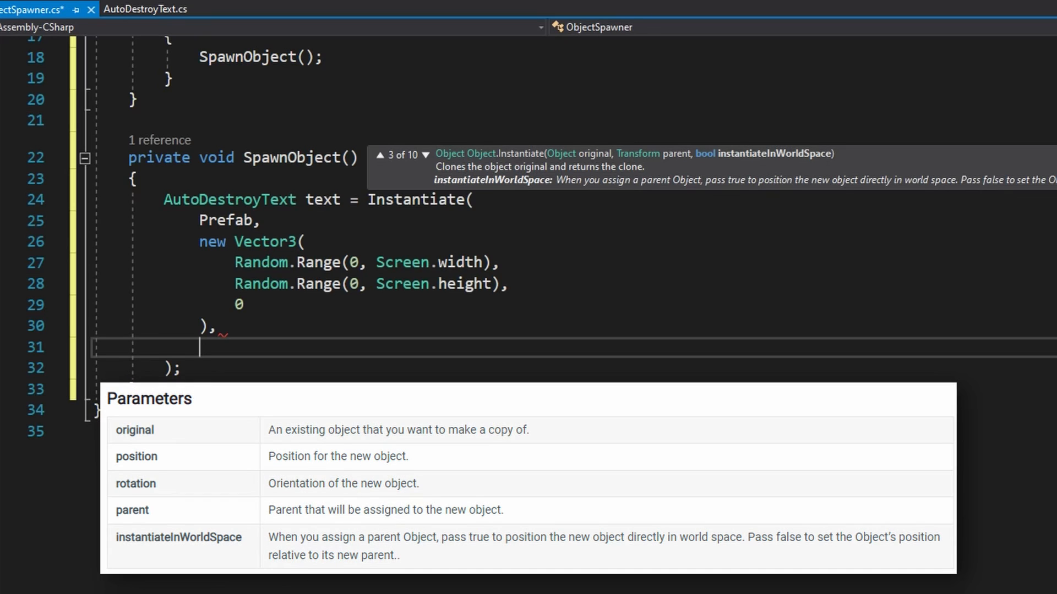
Step: Pass Quaternion.identity as rotation and transform as parent in the Instantiate call
{"action": "type", "text": "Quaternion.identity,"}
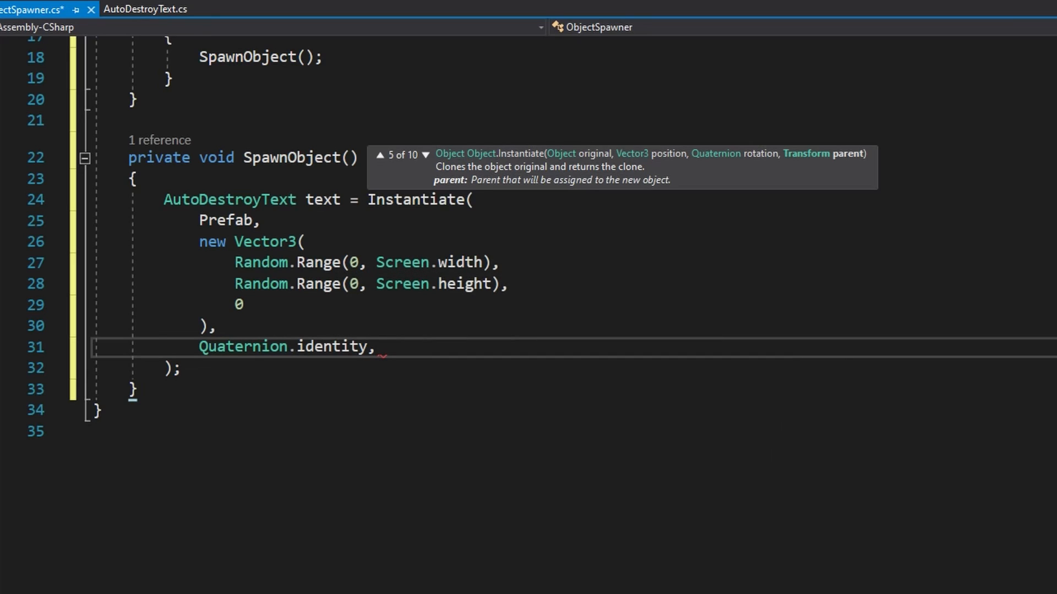
{"action": "type", "text": "transform"}
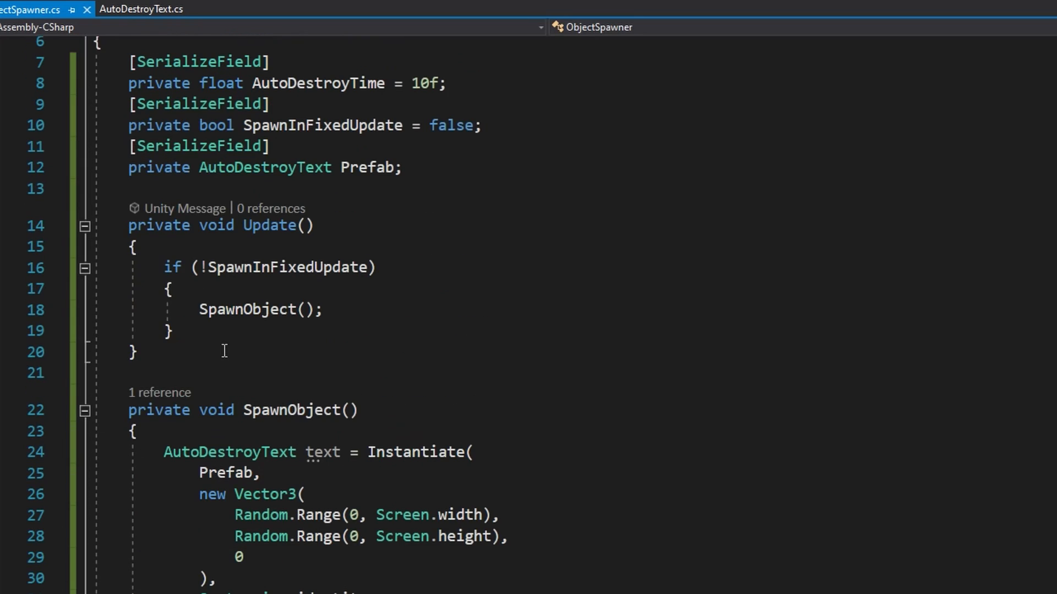
Step: Add a FixedUpdate method, set text.AutoDestroyTime = AutoDestroyTime, and switch to AutoDestroyText.cs
{"action": "type", "text": "private void Fixed"}
{"action": "type", "text": "text."}
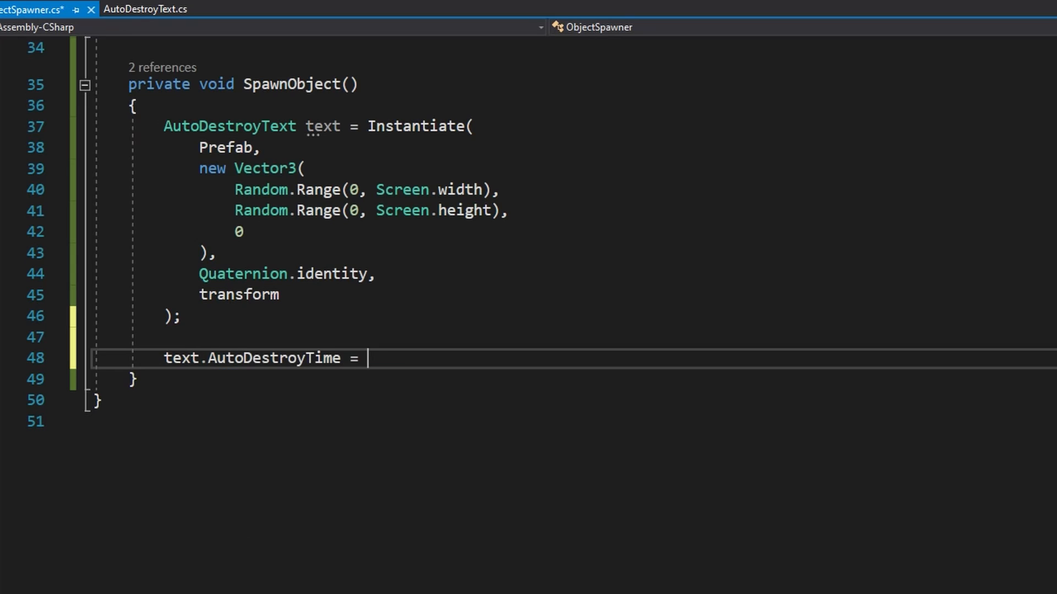
{"action": "type", "text": "AutoDestroyTime;"}
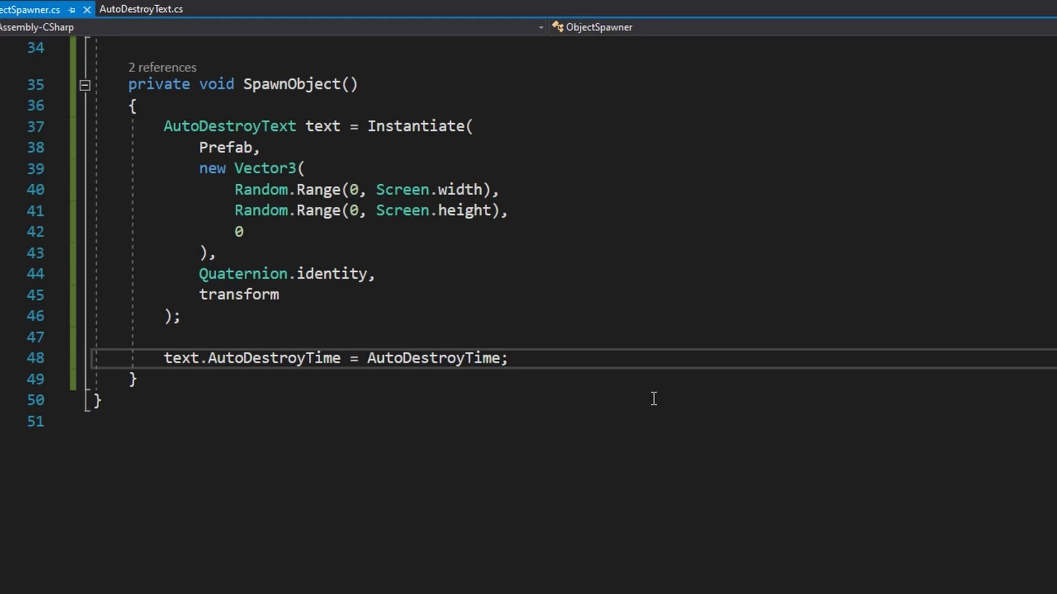
{"action": "left_click", "coordinate": [142, 9]}
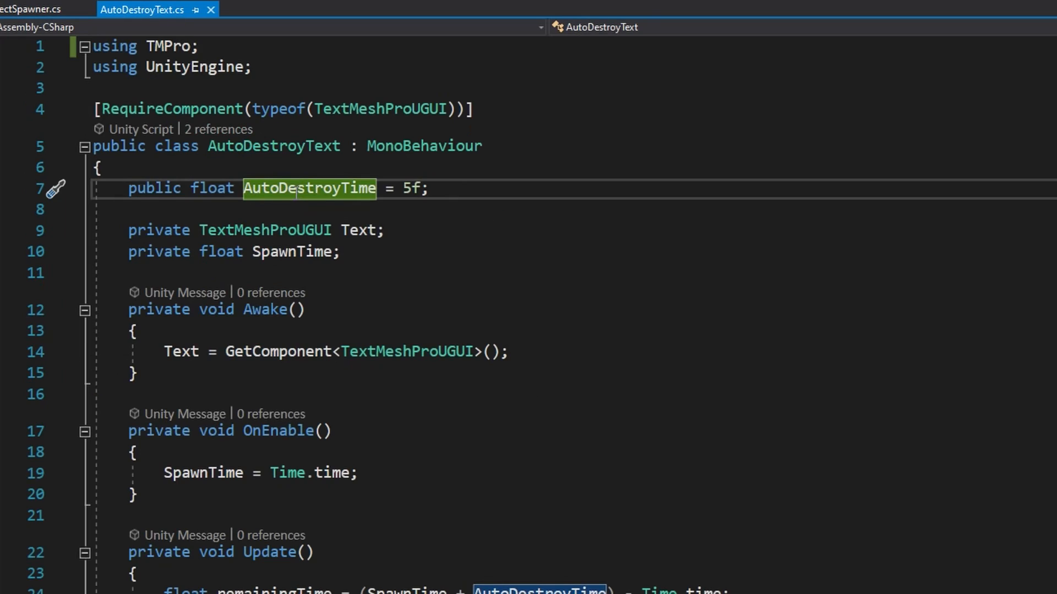
{"action": "mouse_move", "coordinate": [507, 310]}
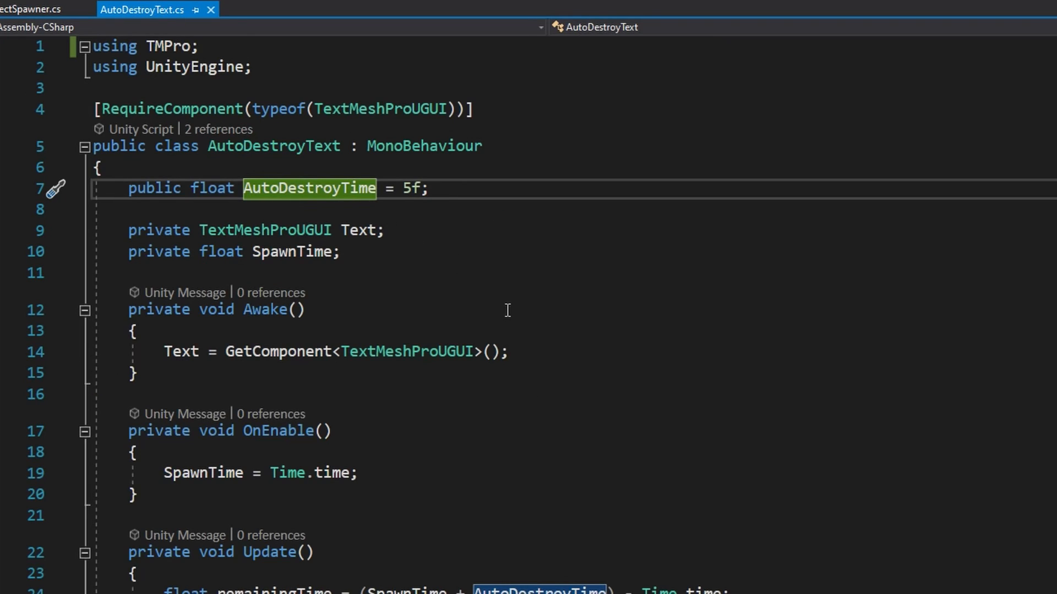
Step: Return to Unity with the Background object's Object Spawner settings shown
{"action": "left_click", "coordinate": [30, 8]}
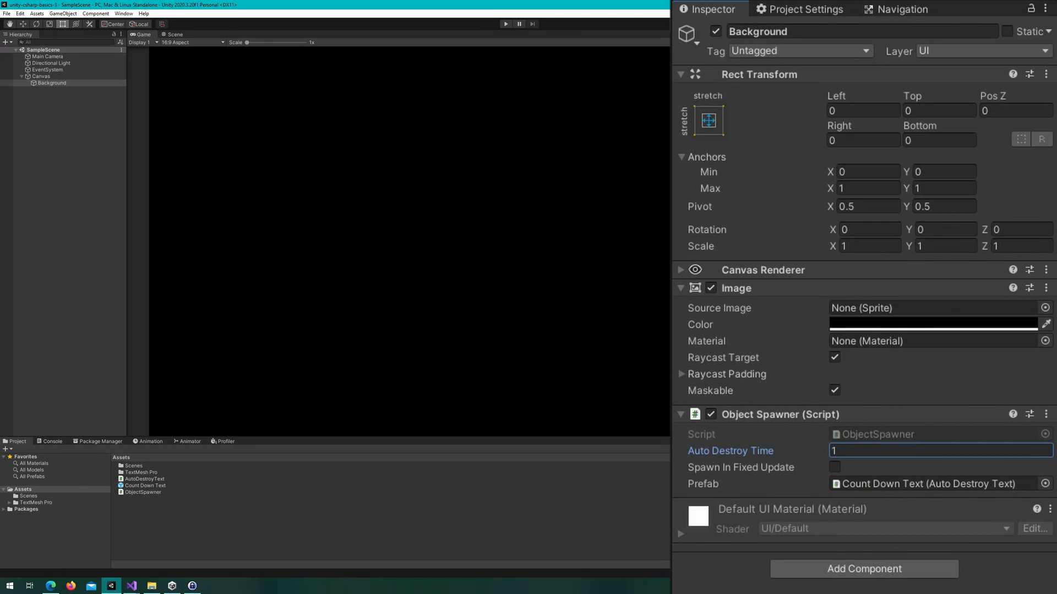
Step: Play the scene, toggle Spawn In Fixed Update on then off, and check the Stats overlay
{"action": "left_click", "coordinate": [504, 24]}
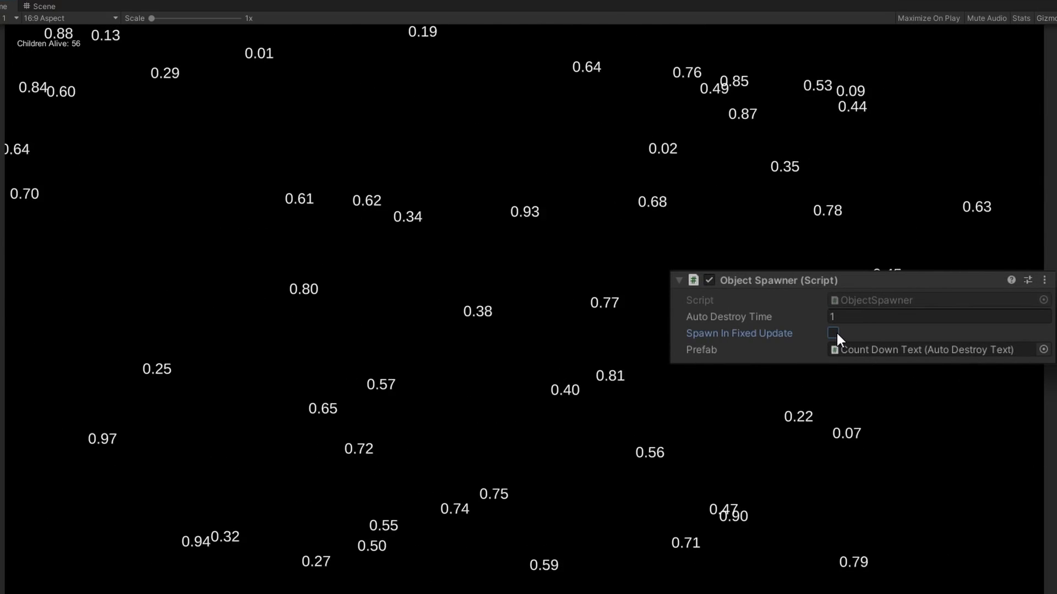
{"action": "left_click", "coordinate": [832, 333]}
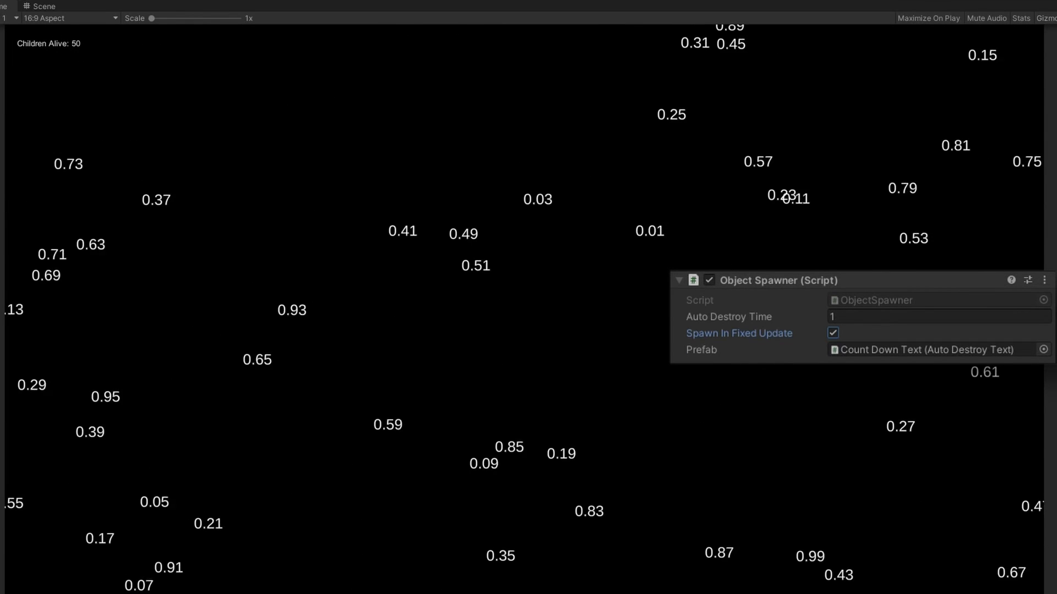
{"action": "left_click", "coordinate": [833, 333]}
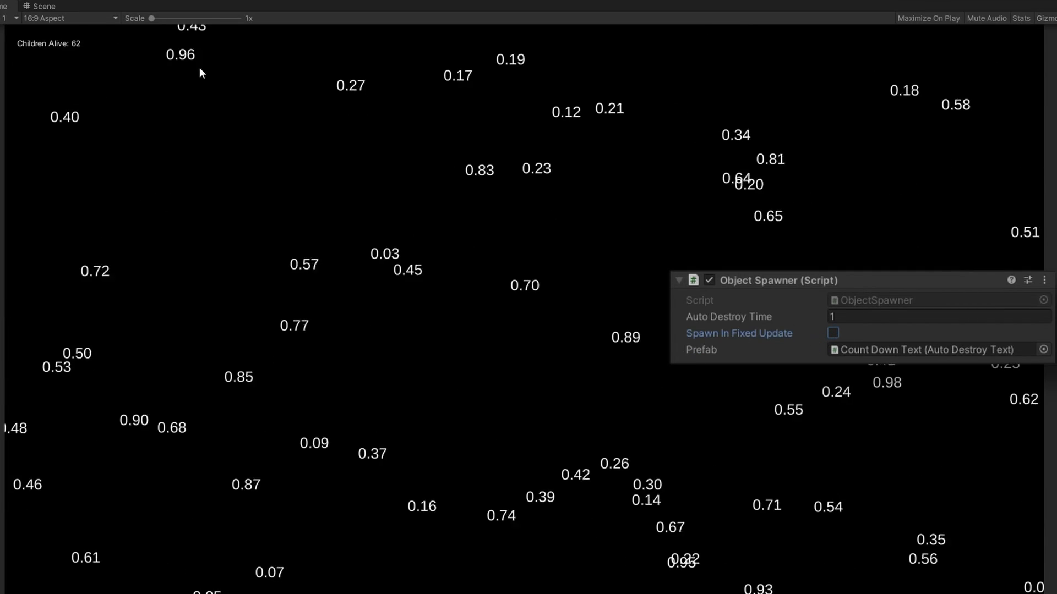
{"action": "left_click", "coordinate": [1021, 18]}
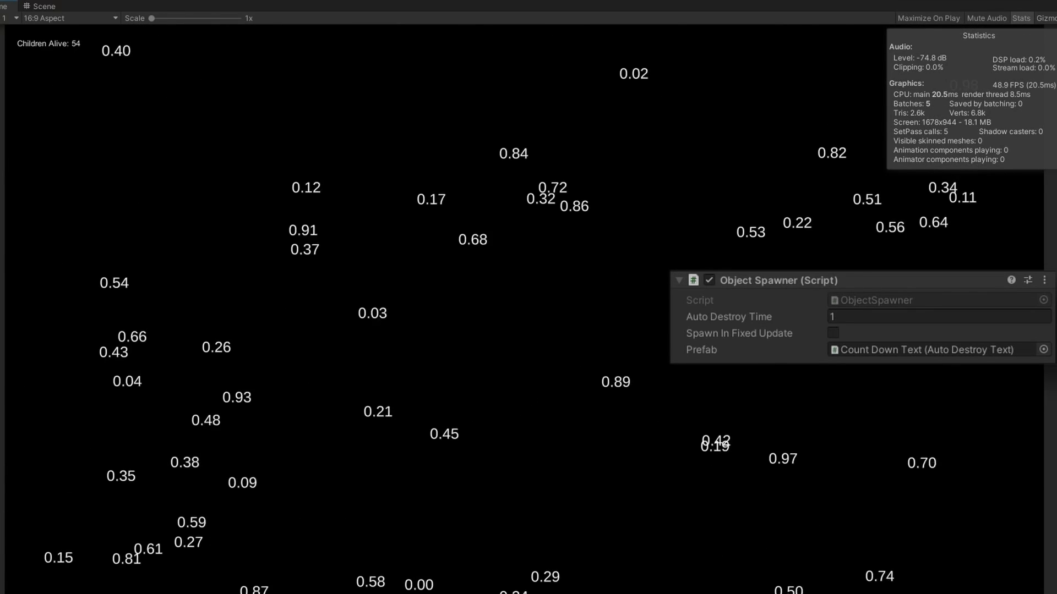
{"action": "left_click", "coordinate": [1021, 18]}
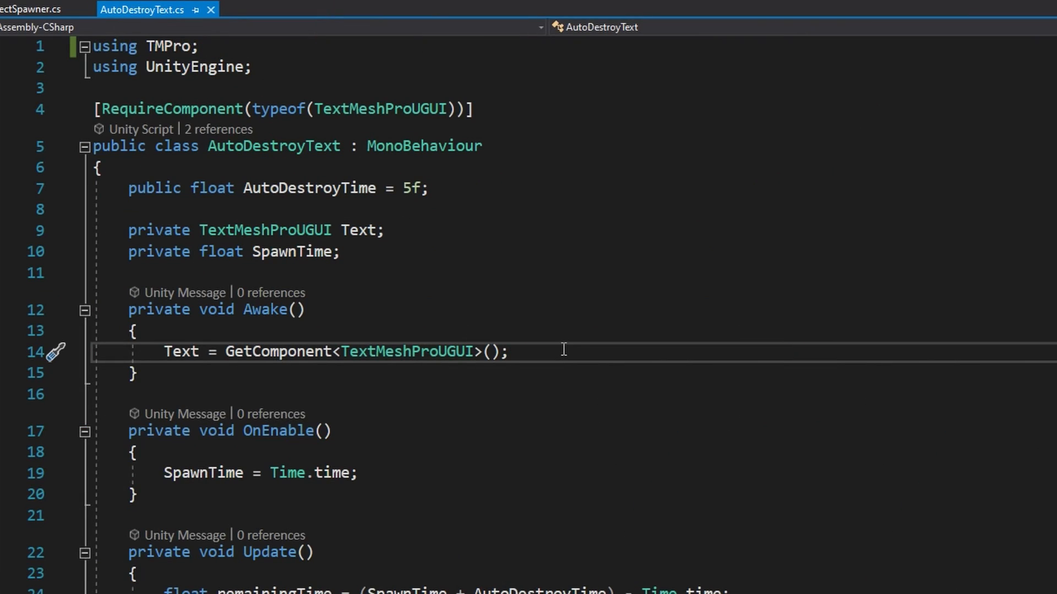
Step: Write AutoDestroyTime = 5f; in OnEnable and begin typing a Start method
{"action": "type", "text": "AutoDestroyTime = 5"}
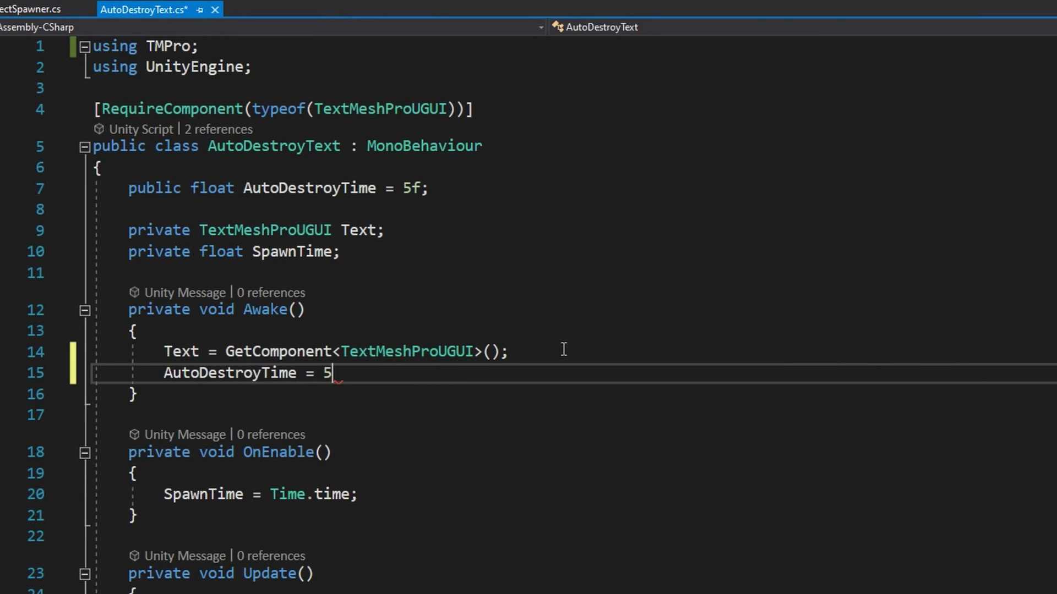
{"action": "type", "text": "f;"}
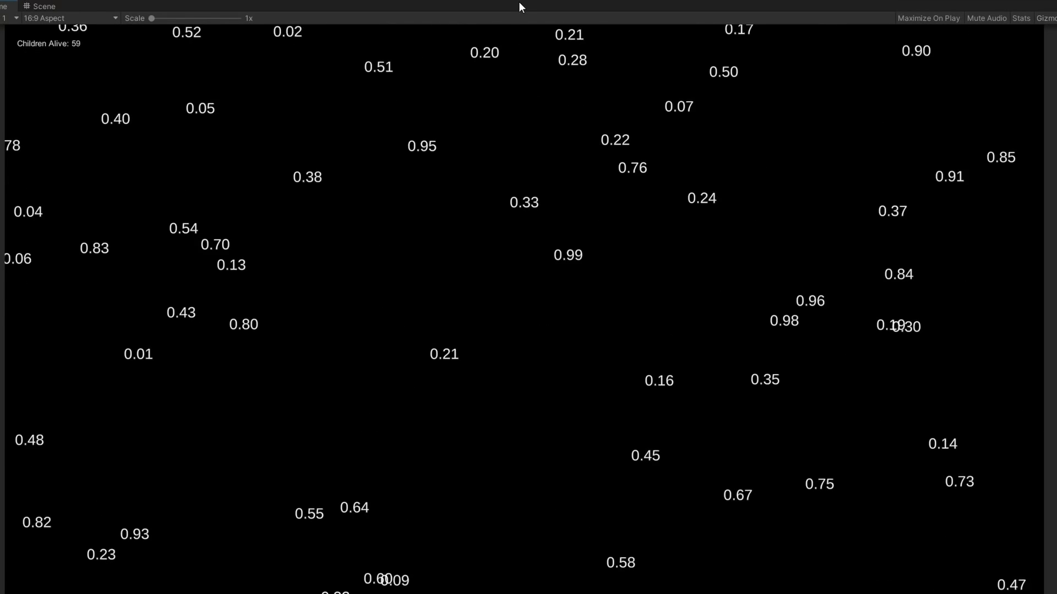
{"action": "left_click", "coordinate": [143, 9]}
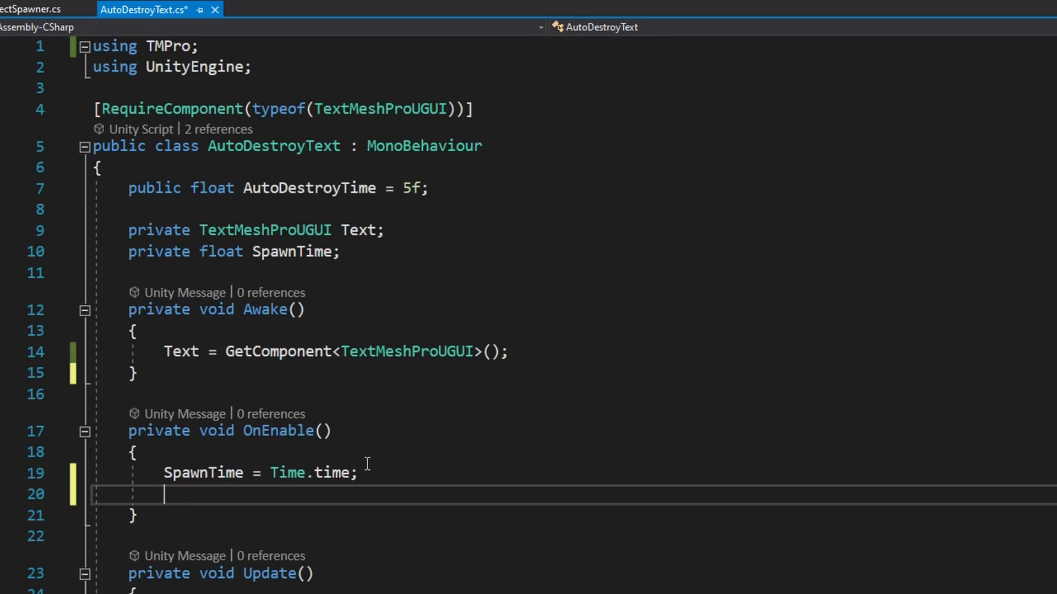
{"action": "type", "text": "AutoDestroyTime = 5f;"}
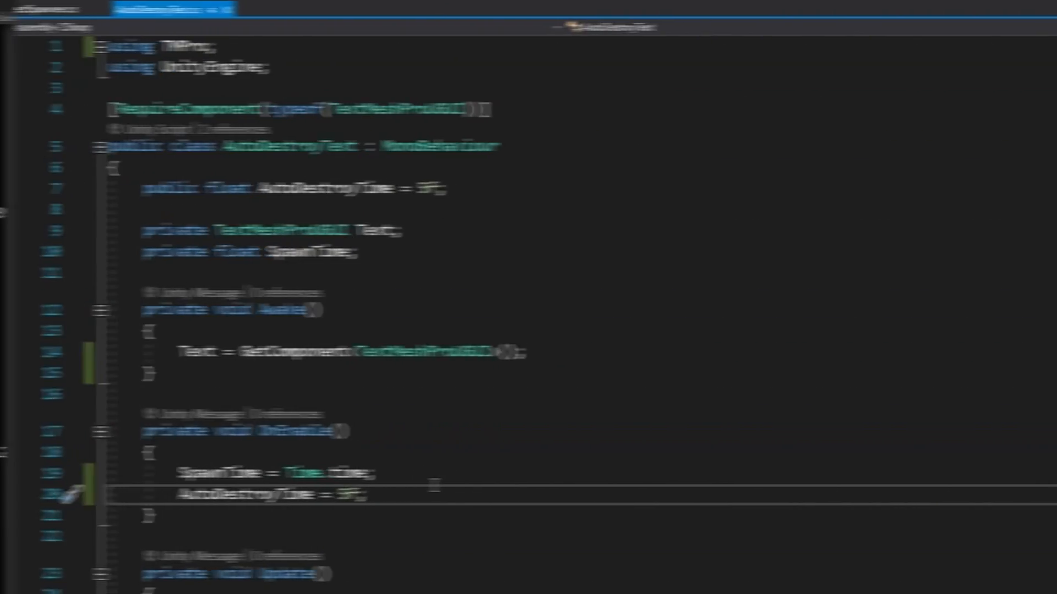
{"action": "type", "text": "Star"}
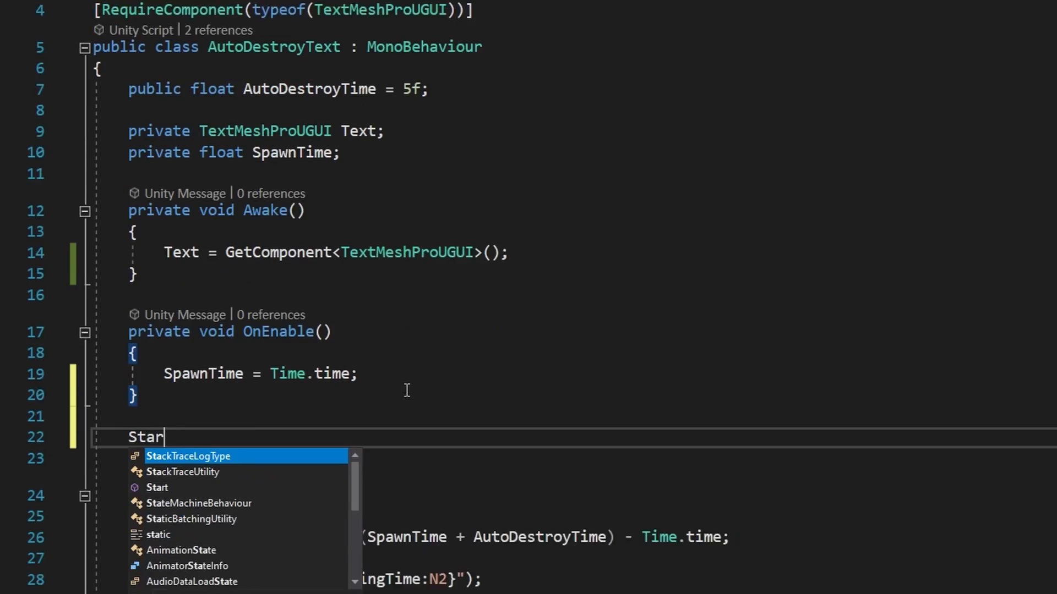